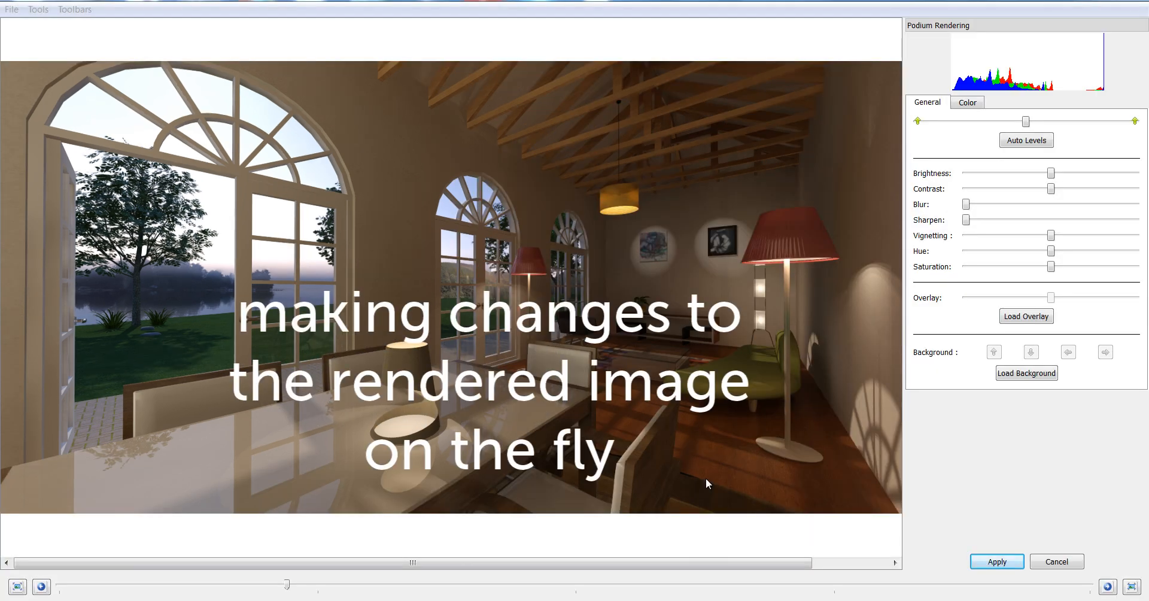
Glance at the Color adjustments, then try weaker and stronger vignetting before restoring its default.
drag(1025, 122, 1021, 122)
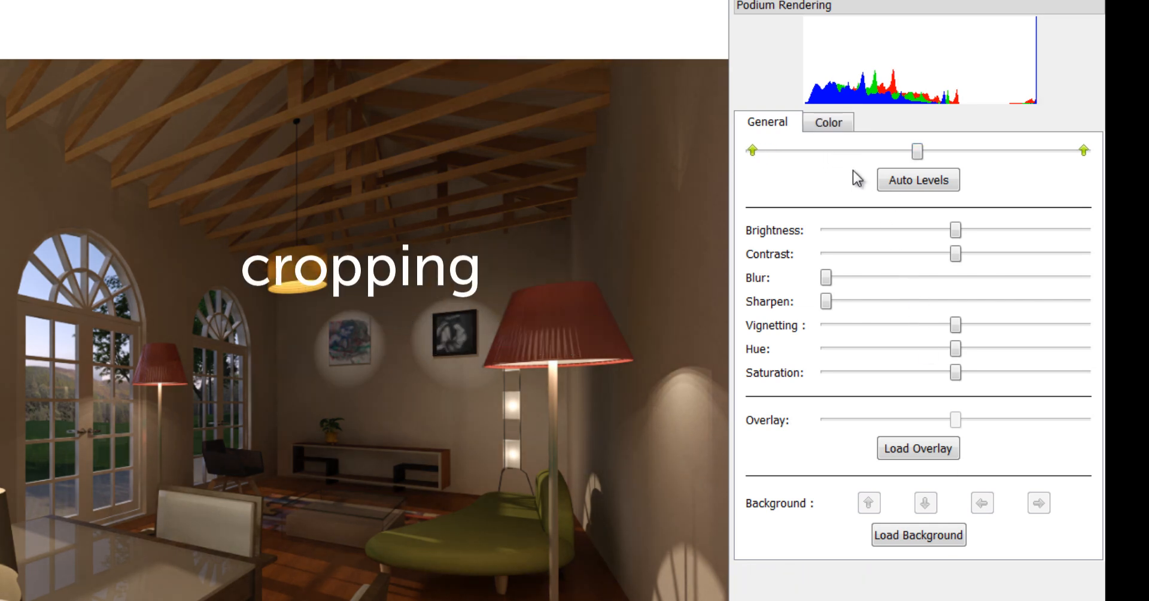
click(828, 122)
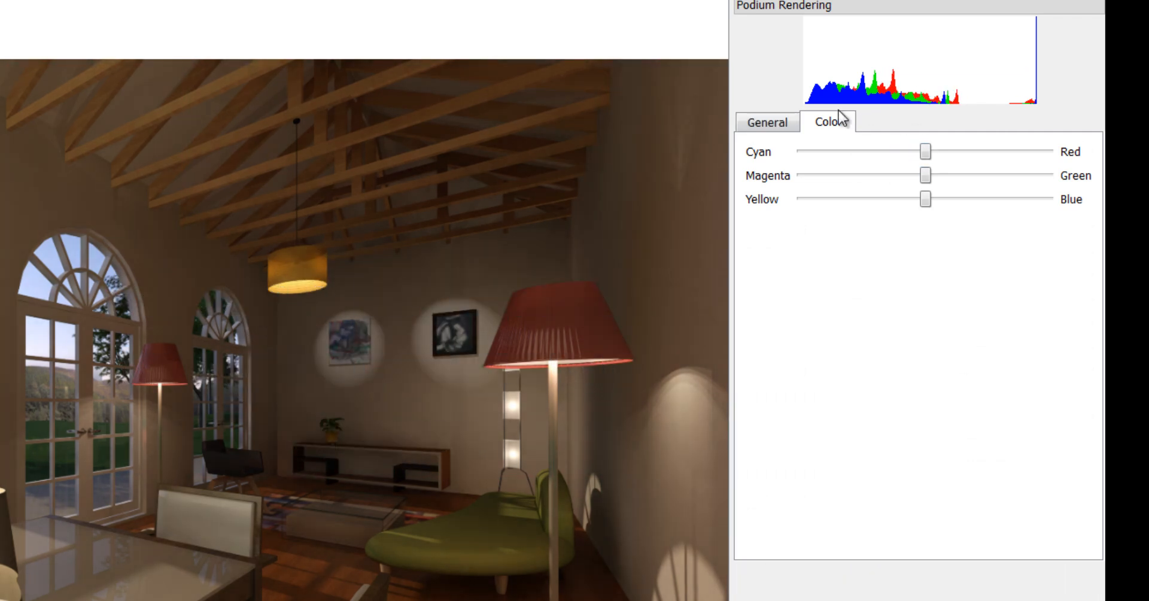
click(765, 122)
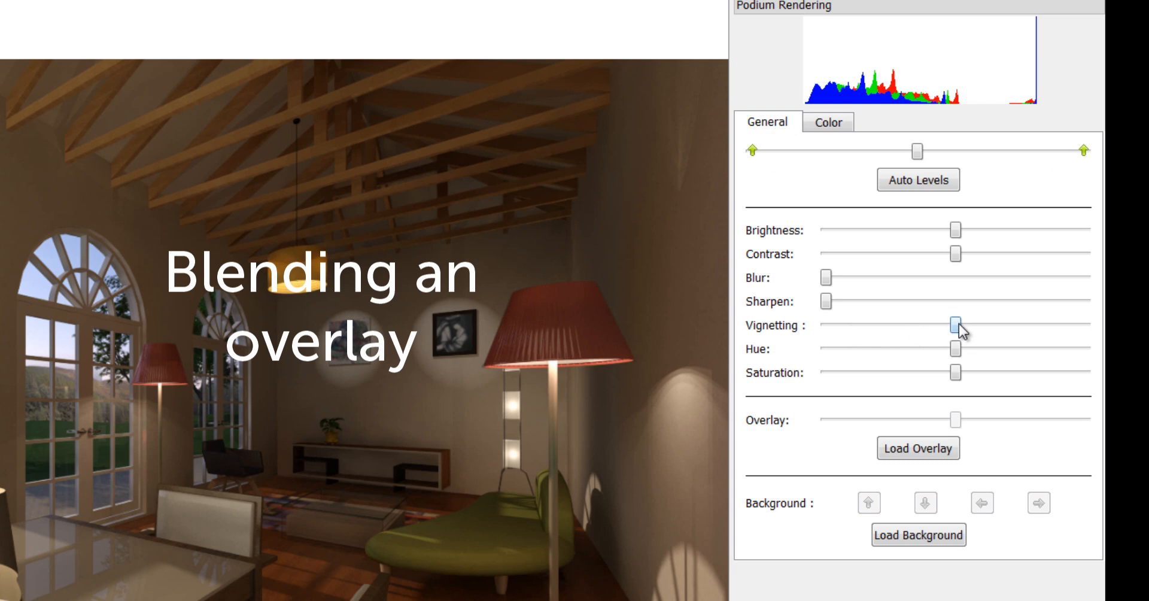
drag(953, 323, 864, 323)
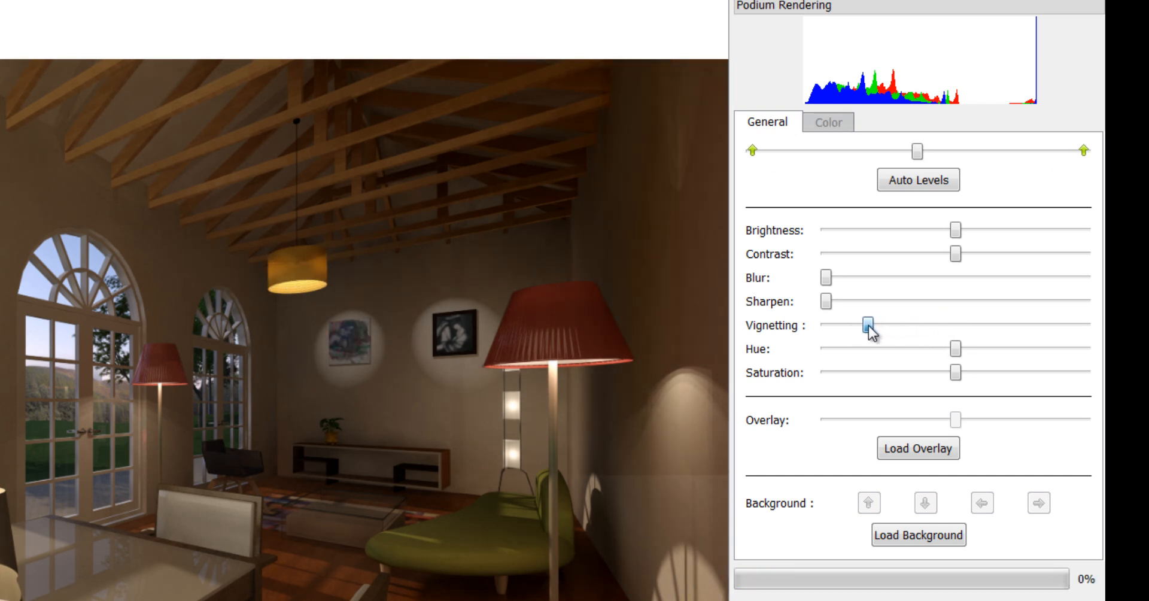
drag(866, 324, 994, 325)
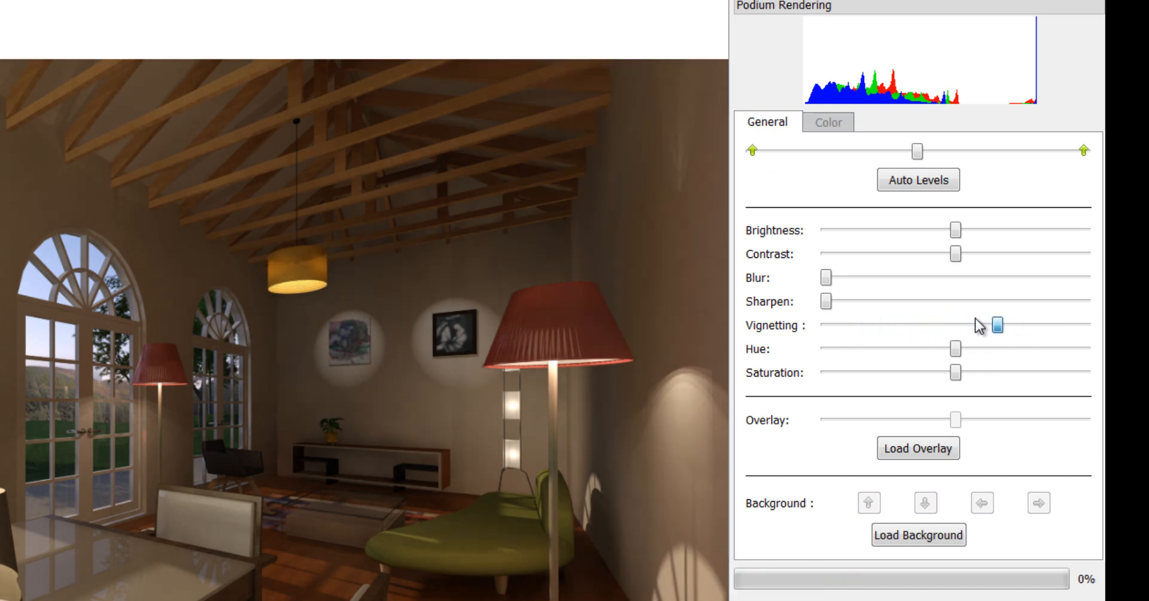
drag(994, 324, 953, 324)
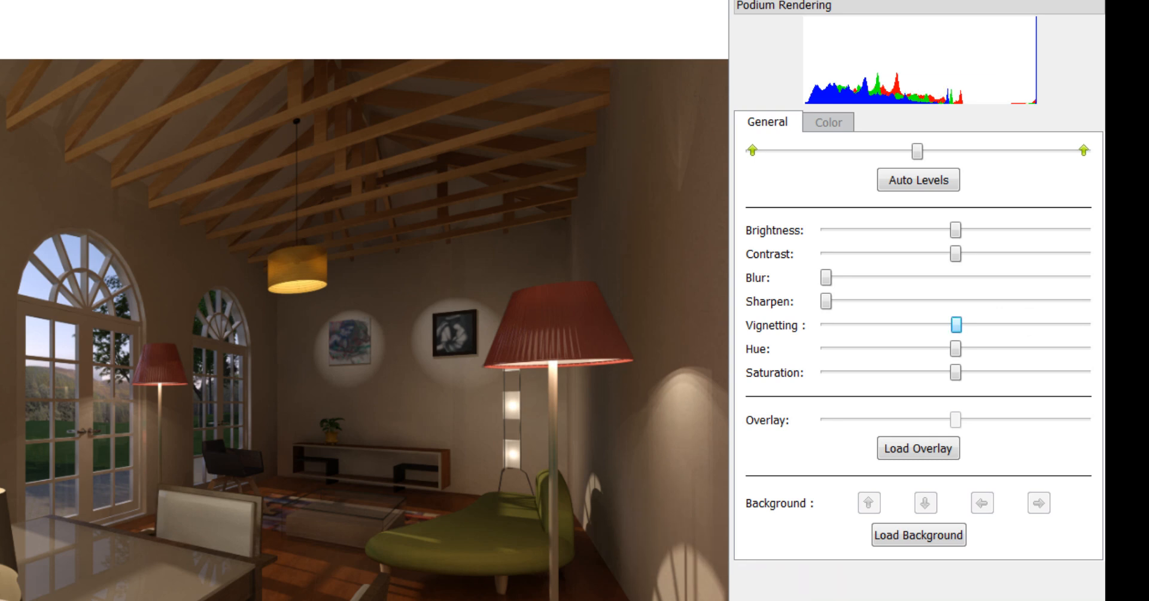
Drain the Saturation toward greyscale, then bring some colour back.
drag(956, 374, 840, 373)
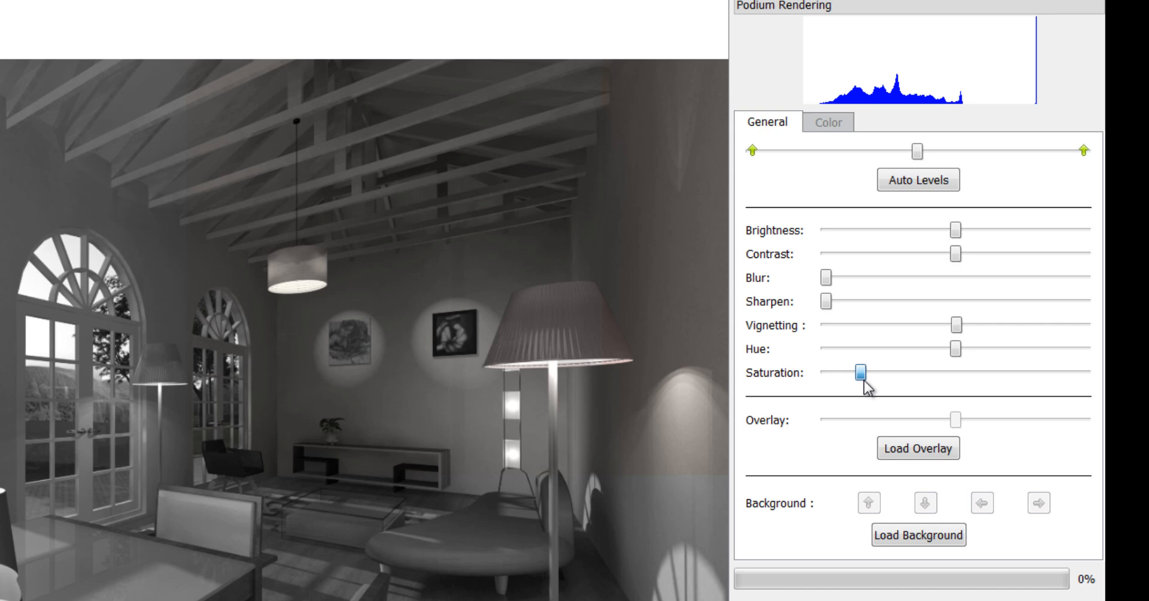
drag(857, 372, 948, 373)
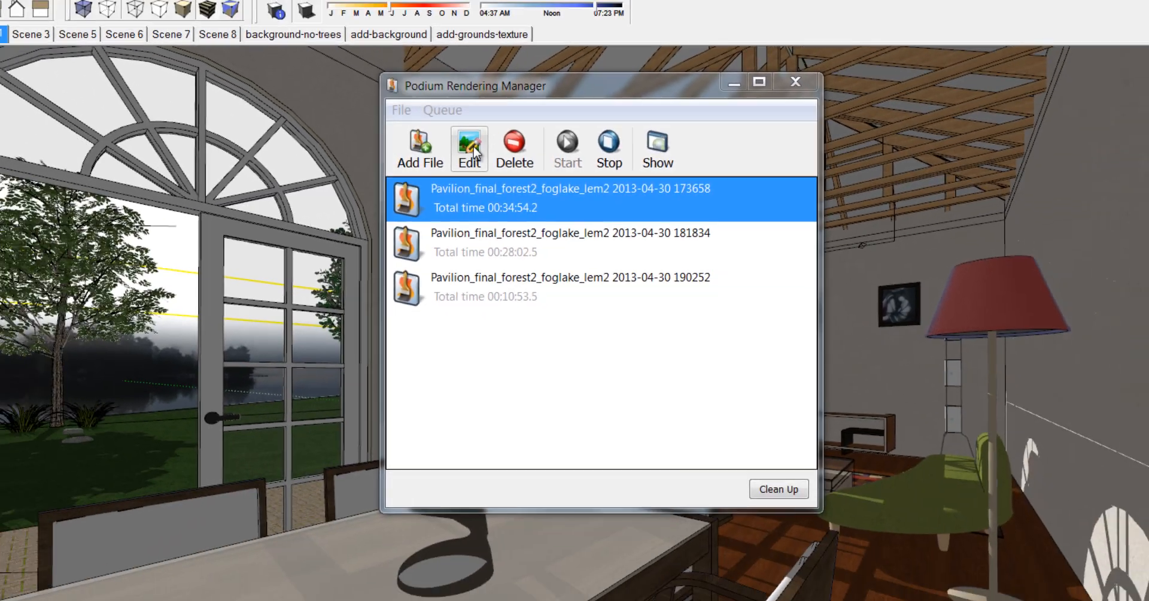
Send the first finished render in the Rendering Manager list to the image editor.
click(468, 146)
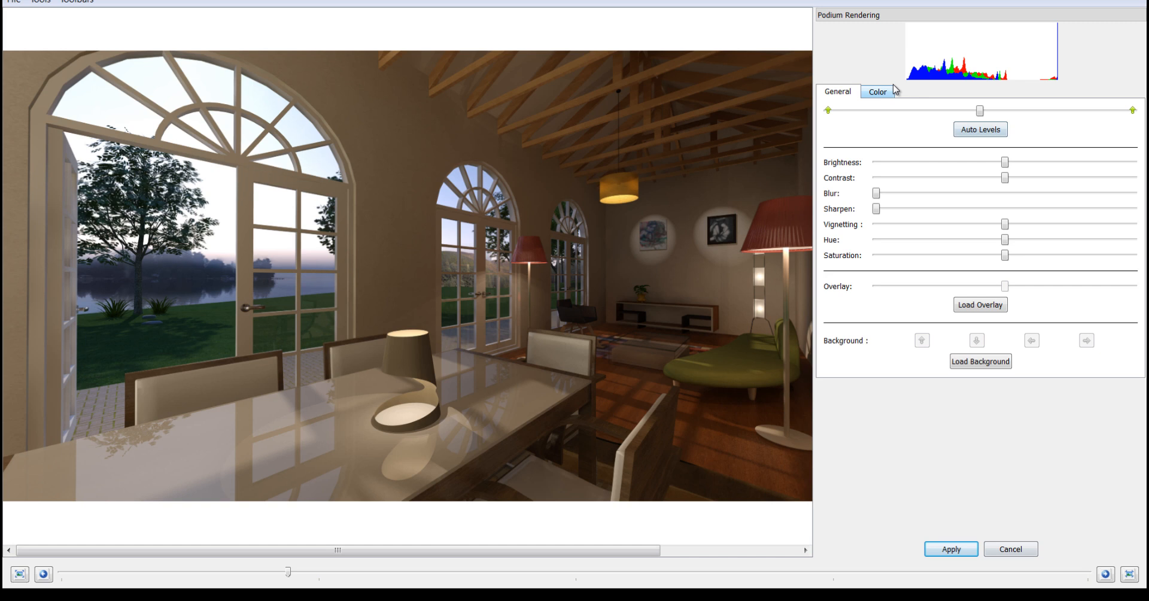
Run Auto Levels on the dining-room lake-view render.
click(980, 129)
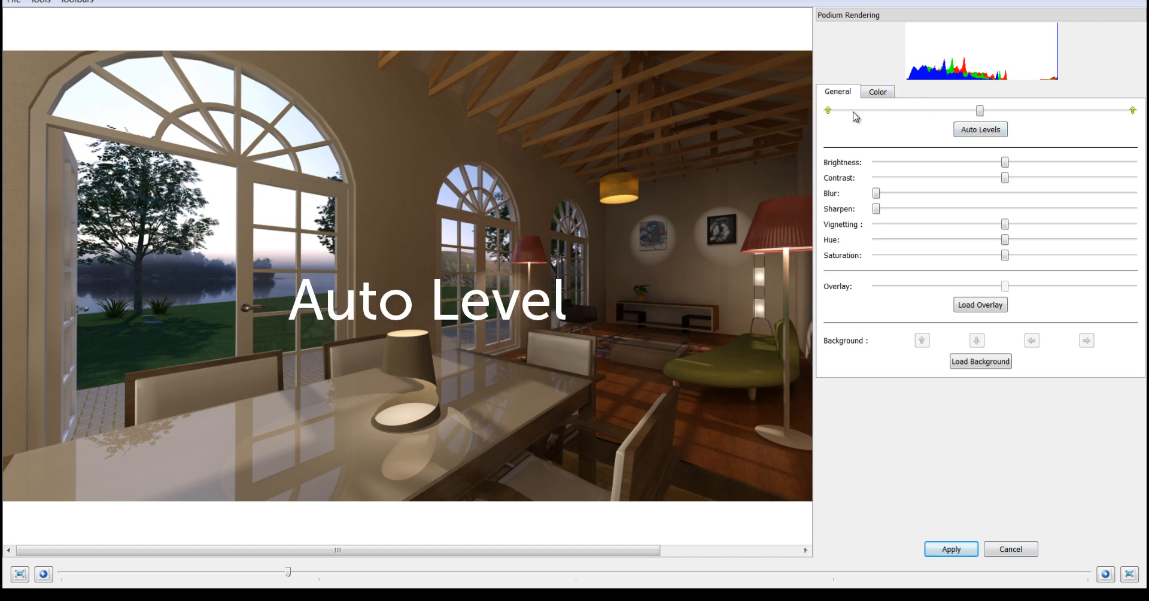
mouse_move(828, 115)
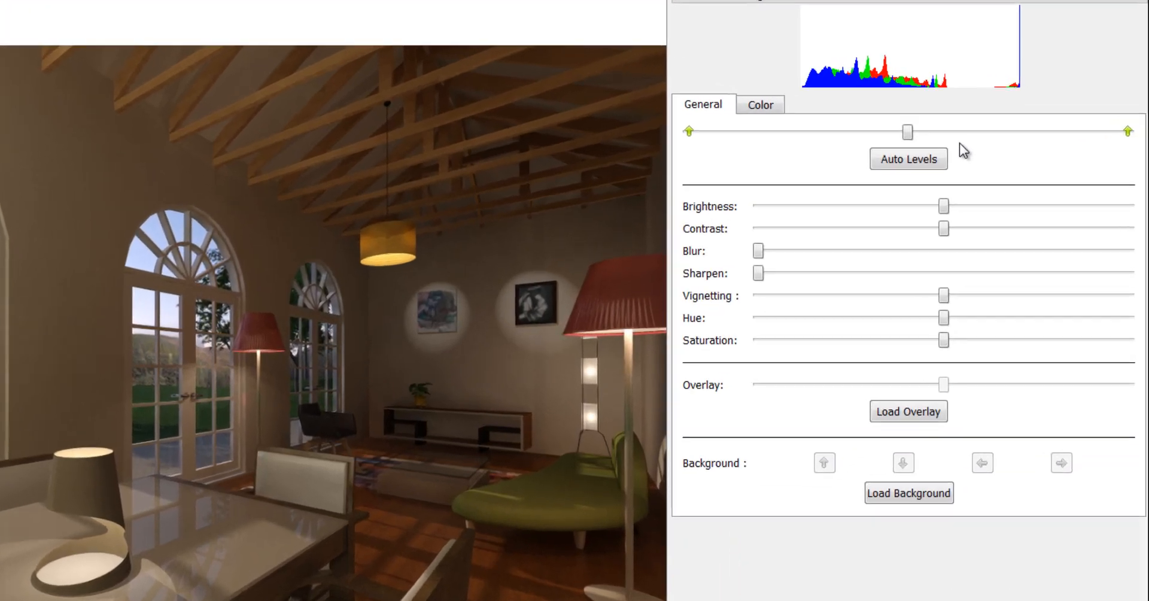
click(908, 158)
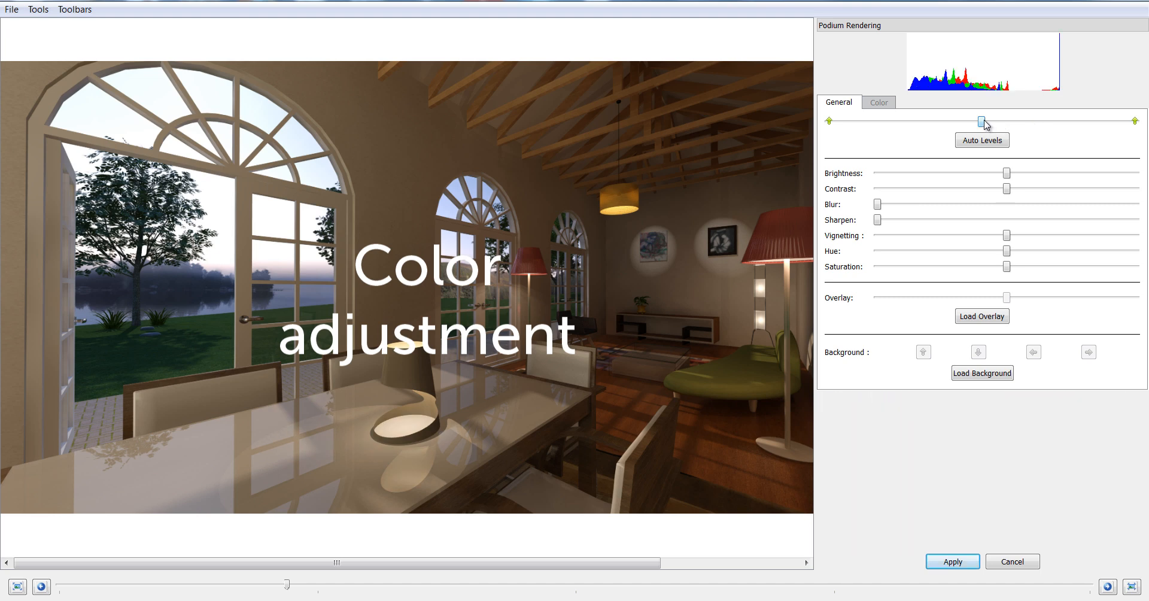
Nudge the levels slider, then push Cyan–Red toward cyan and return it to neutral.
drag(983, 122, 948, 122)
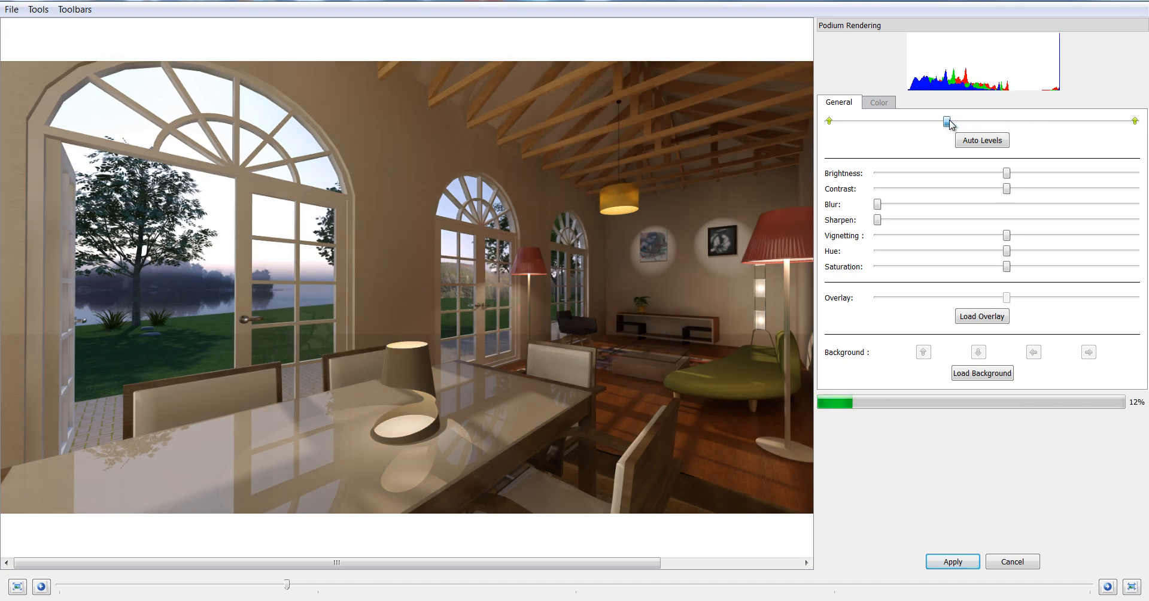
drag(949, 122, 974, 122)
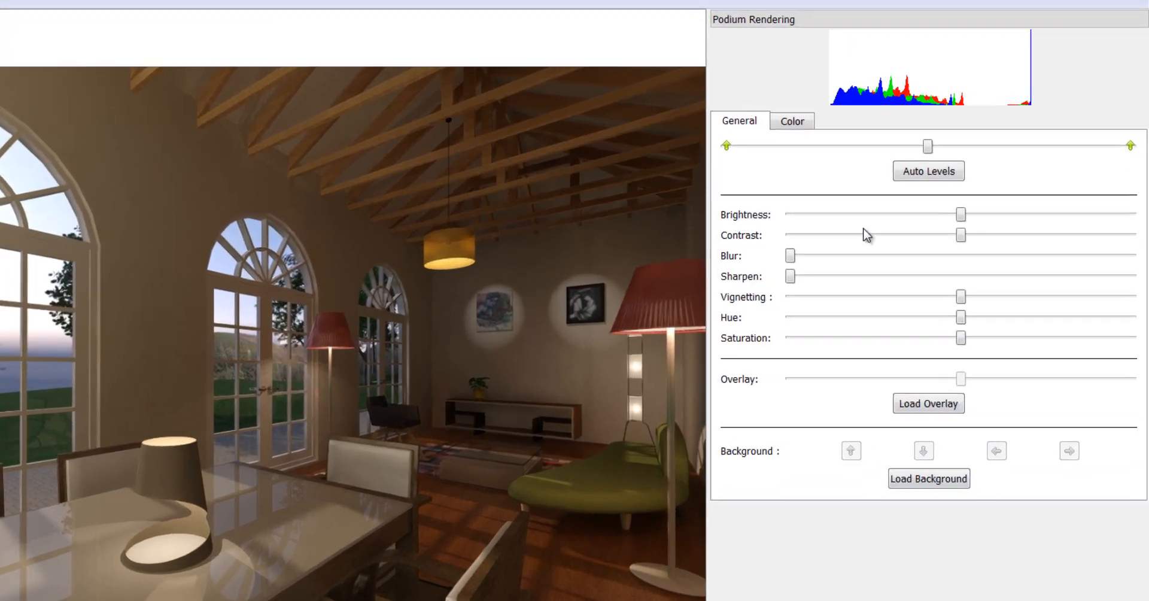
click(791, 121)
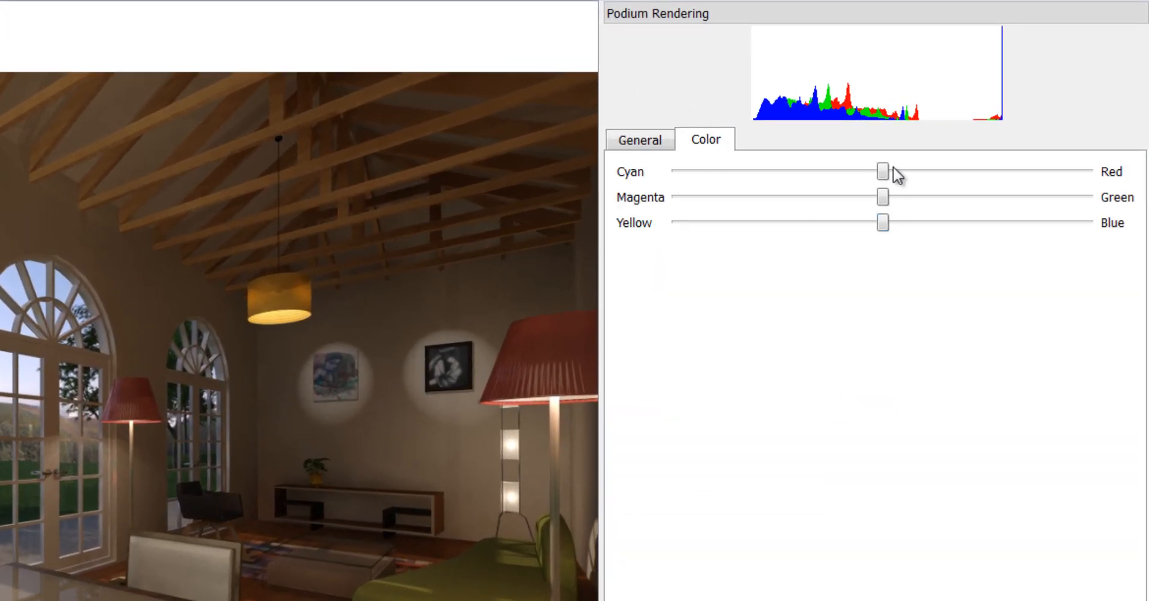
drag(883, 171, 783, 171)
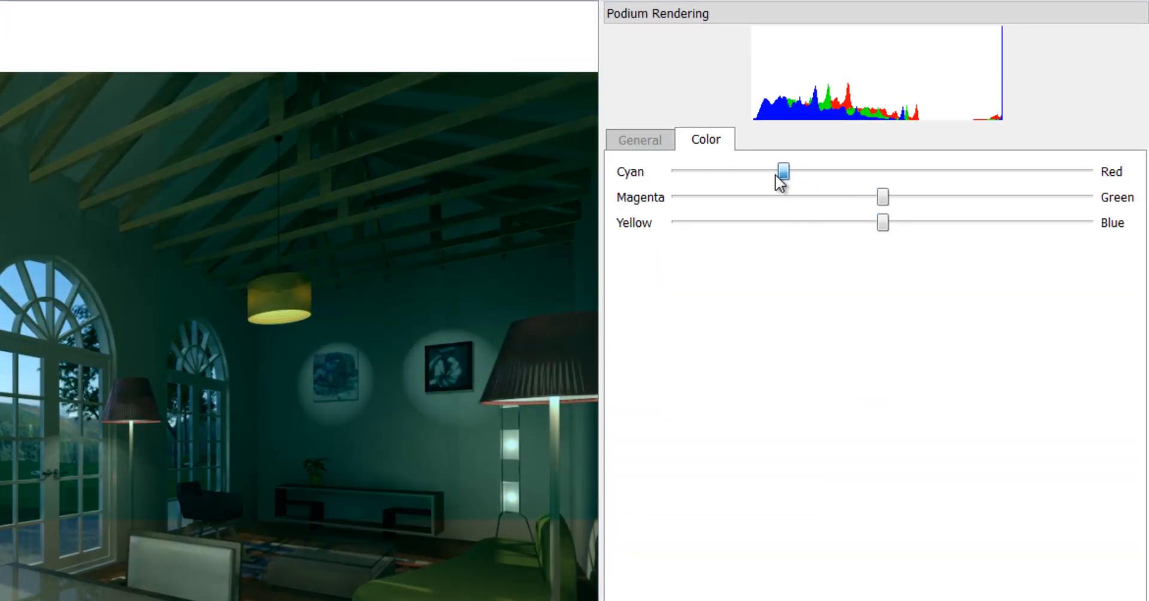
drag(783, 171, 884, 171)
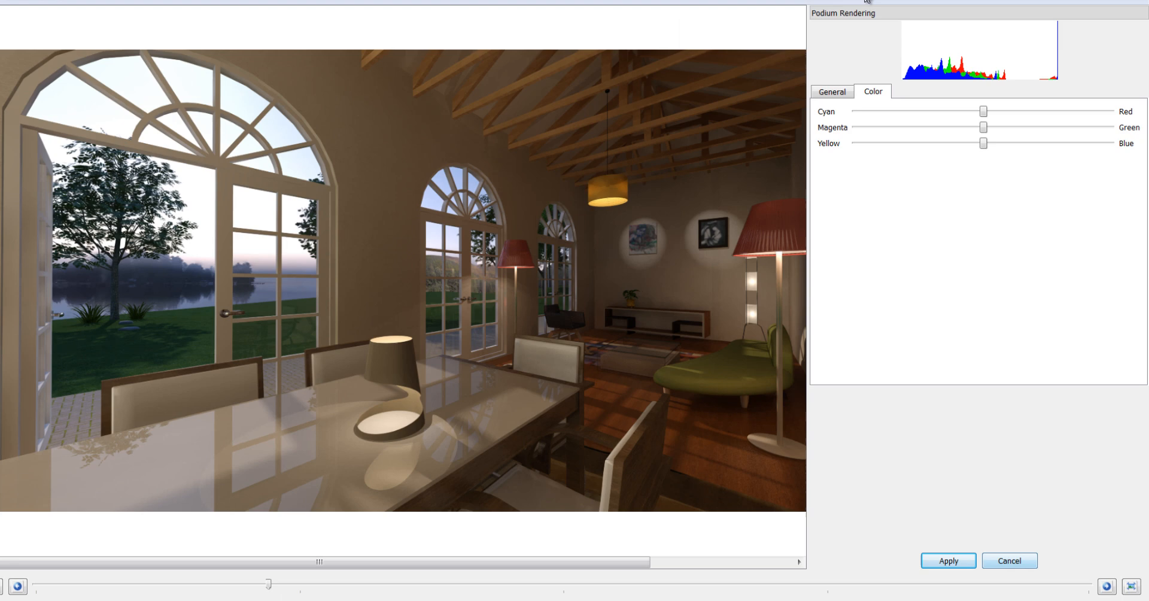
Raise contrast and restore it, then try a blur on the rendering.
click(831, 93)
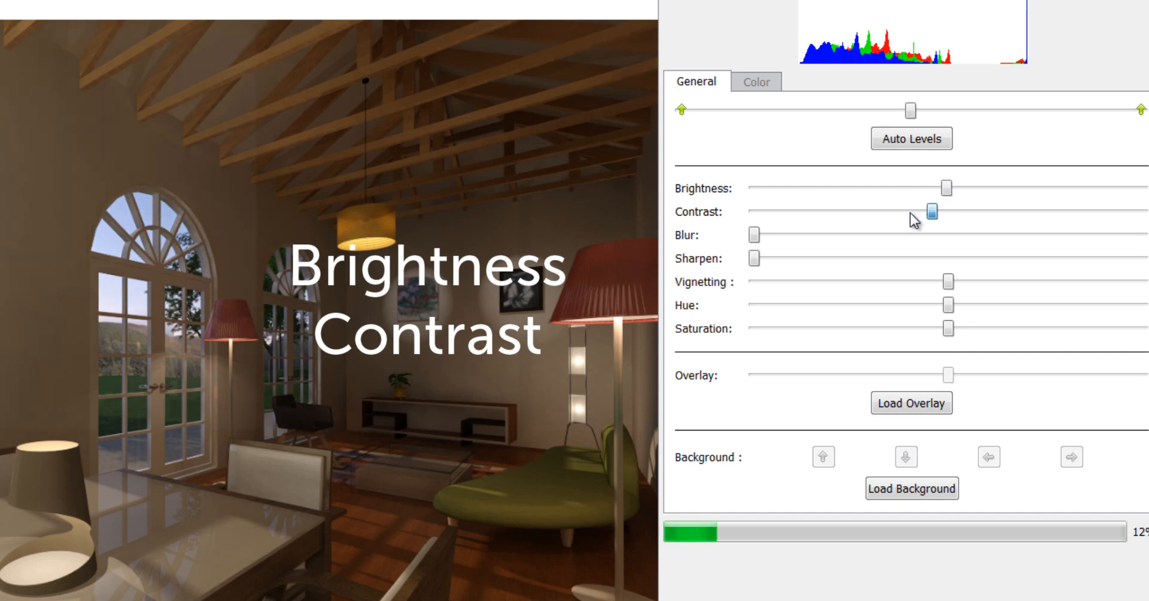
drag(932, 212, 1066, 211)
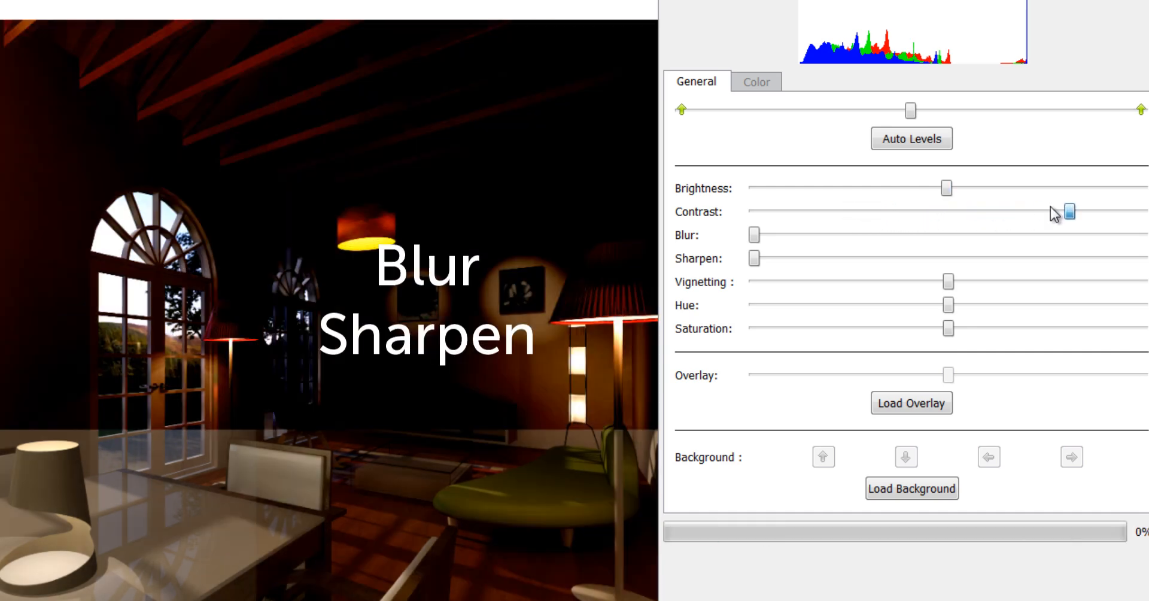
drag(1066, 213, 948, 211)
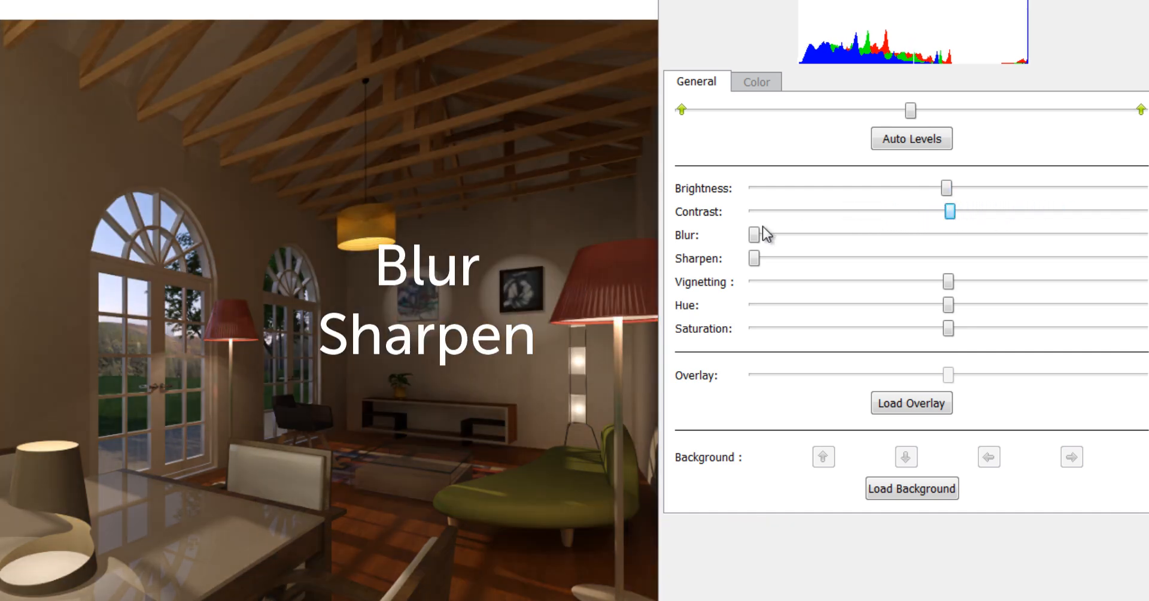
drag(755, 234, 961, 205)
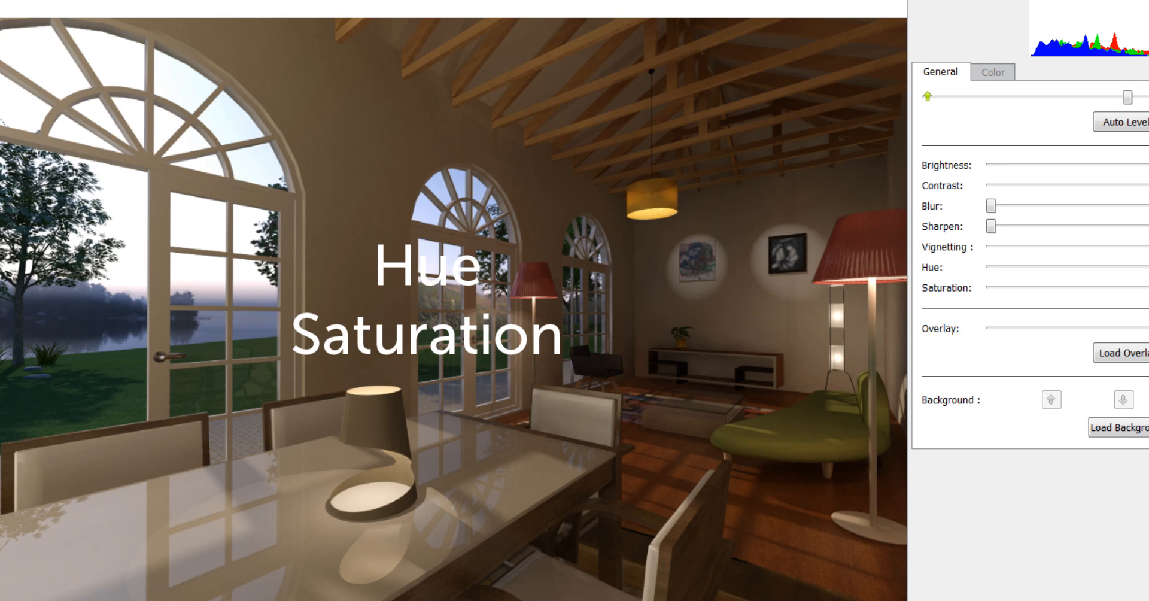
Shift the hue and lower the saturation of the rendering.
drag(981, 283, 890, 283)
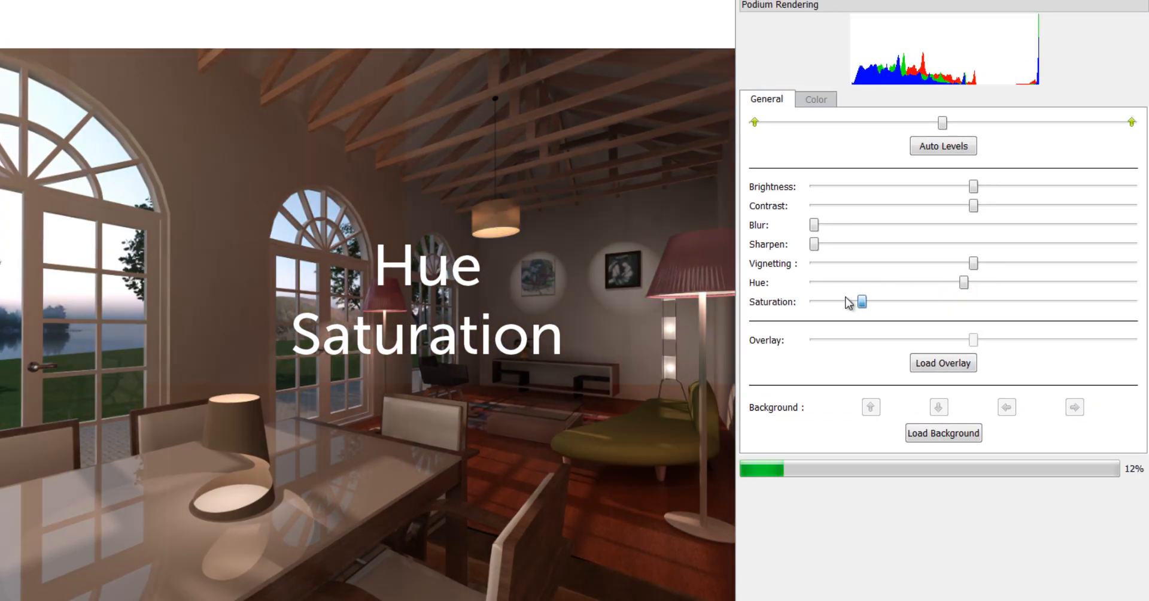
drag(861, 301, 813, 302)
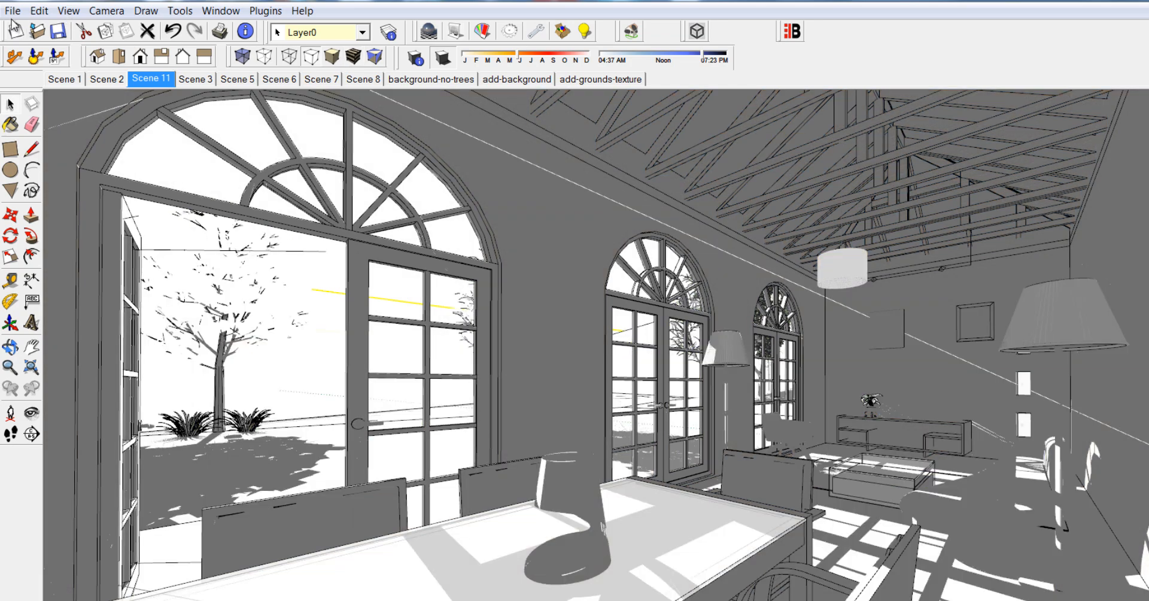
Switch SketchUp to Scene 11, the sketchy black-and-white line style.
click(12, 11)
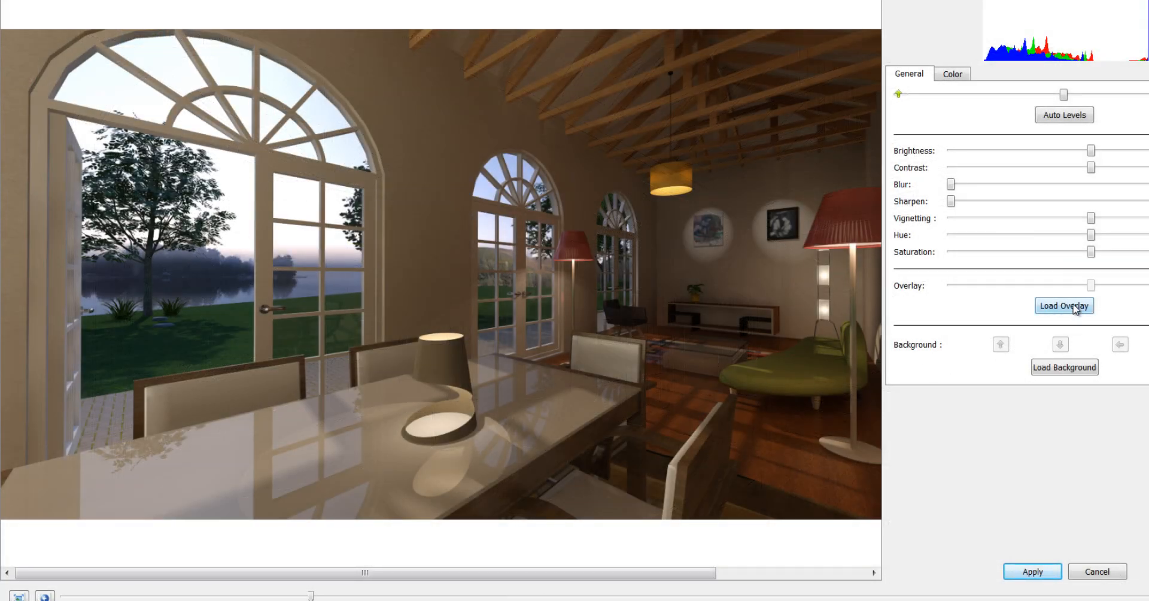
Load the sketchy line image as the overlay on the rendering.
click(1062, 305)
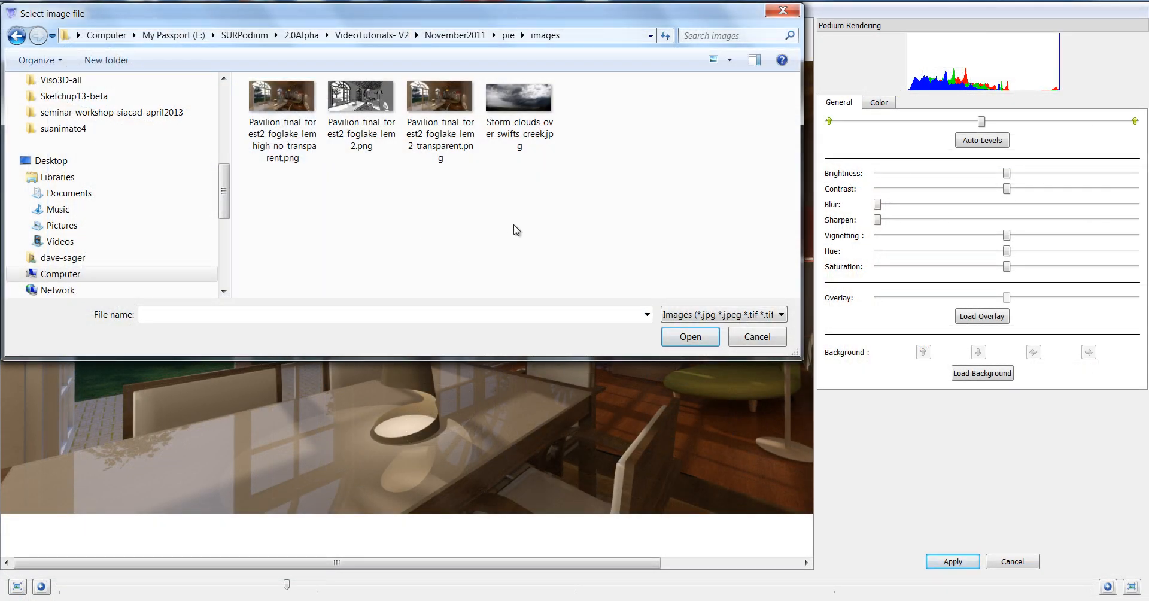
click(360, 96)
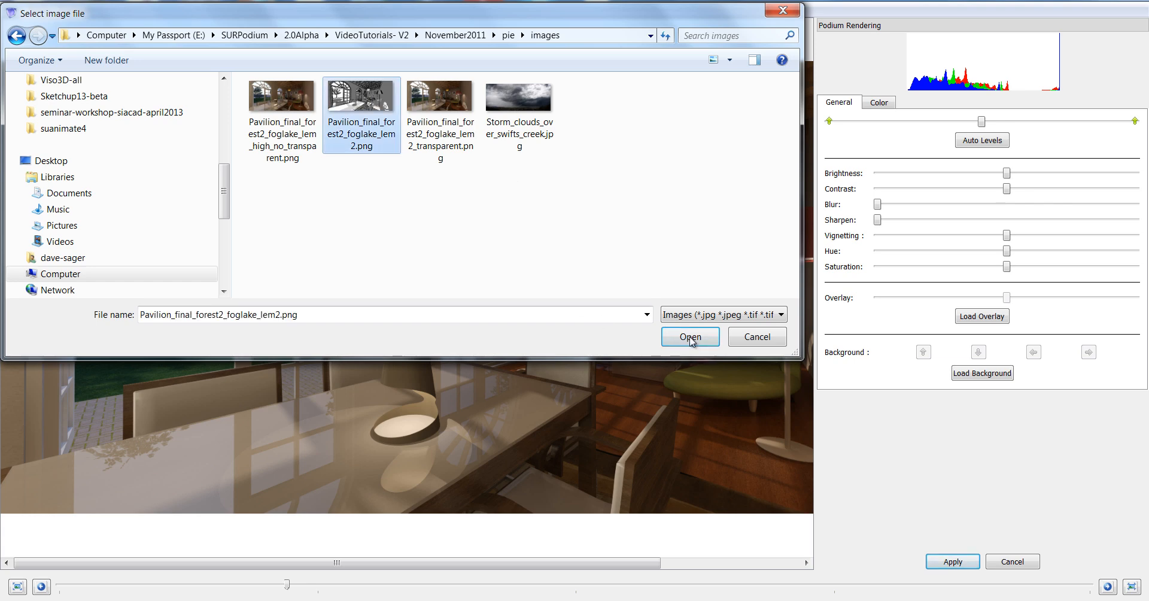
click(689, 336)
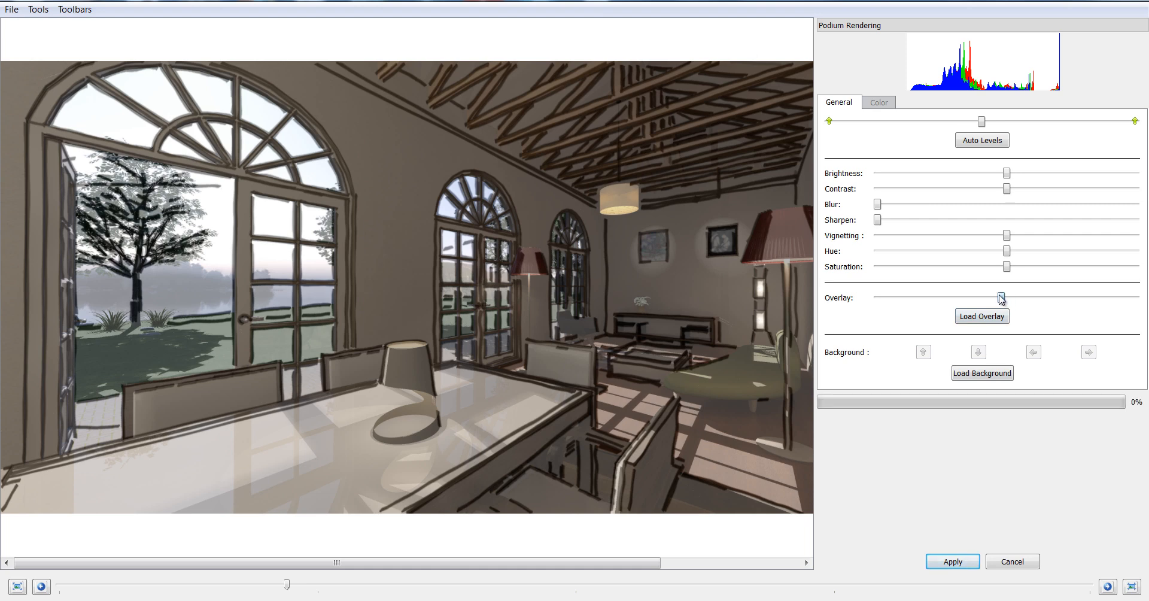
Fade the sketch overlay nearly away, then bring it back to a partial, balanced blend.
drag(999, 297, 941, 297)
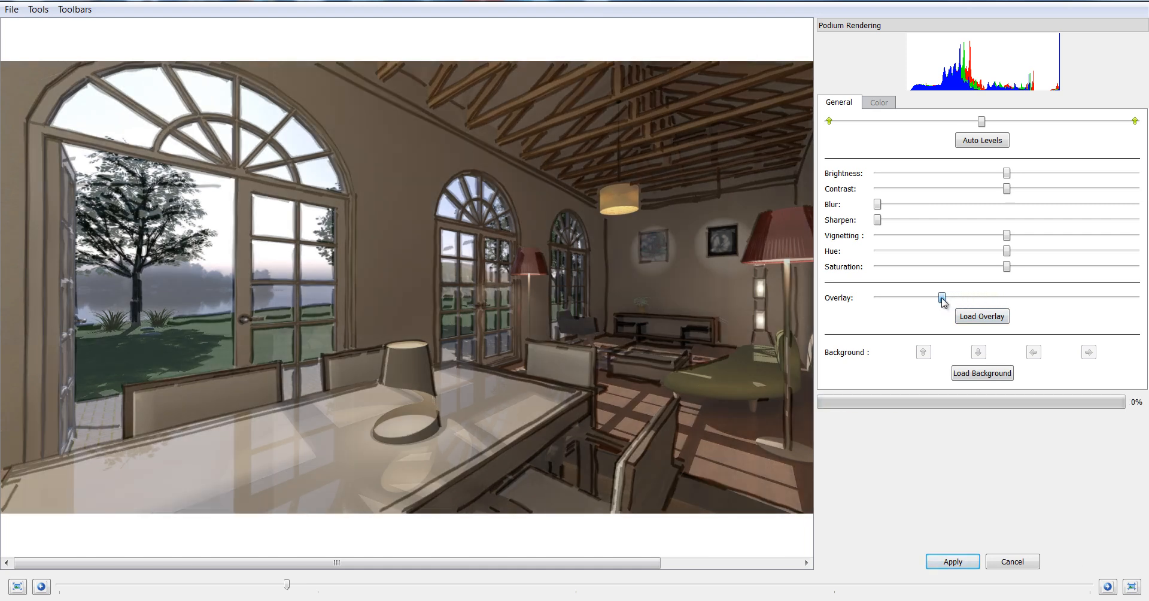
drag(941, 297, 906, 298)
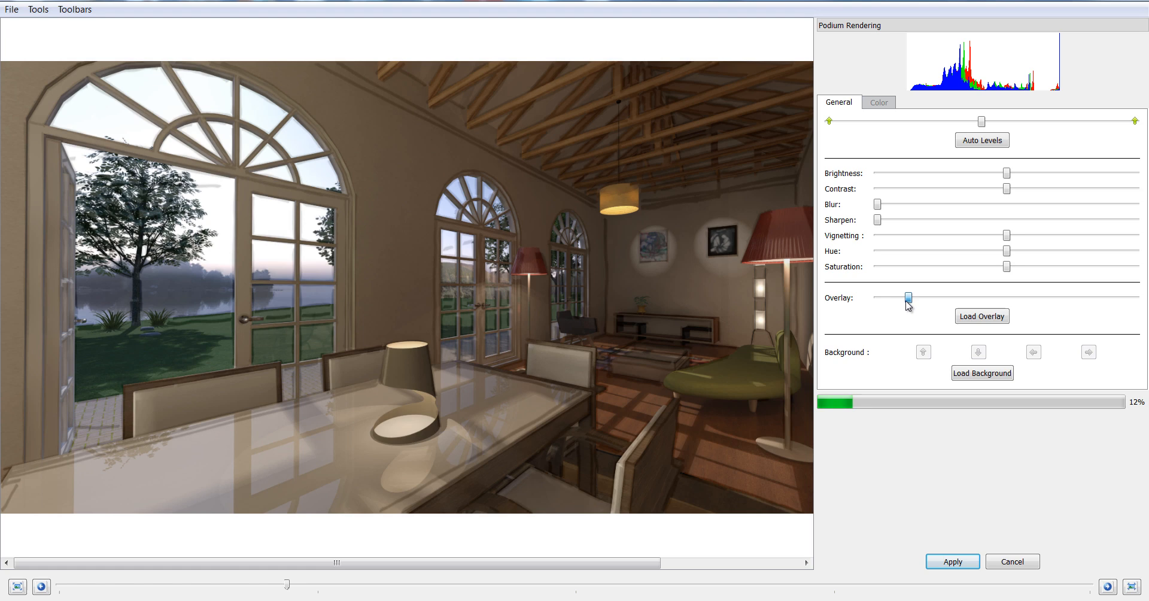
drag(907, 299, 891, 299)
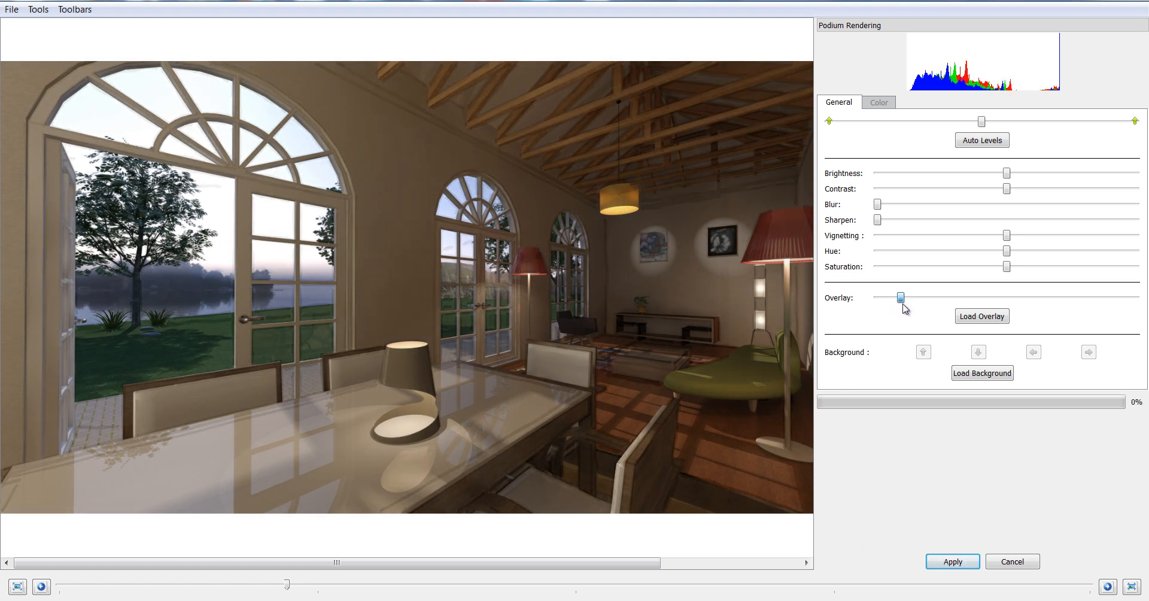
drag(899, 299, 958, 296)
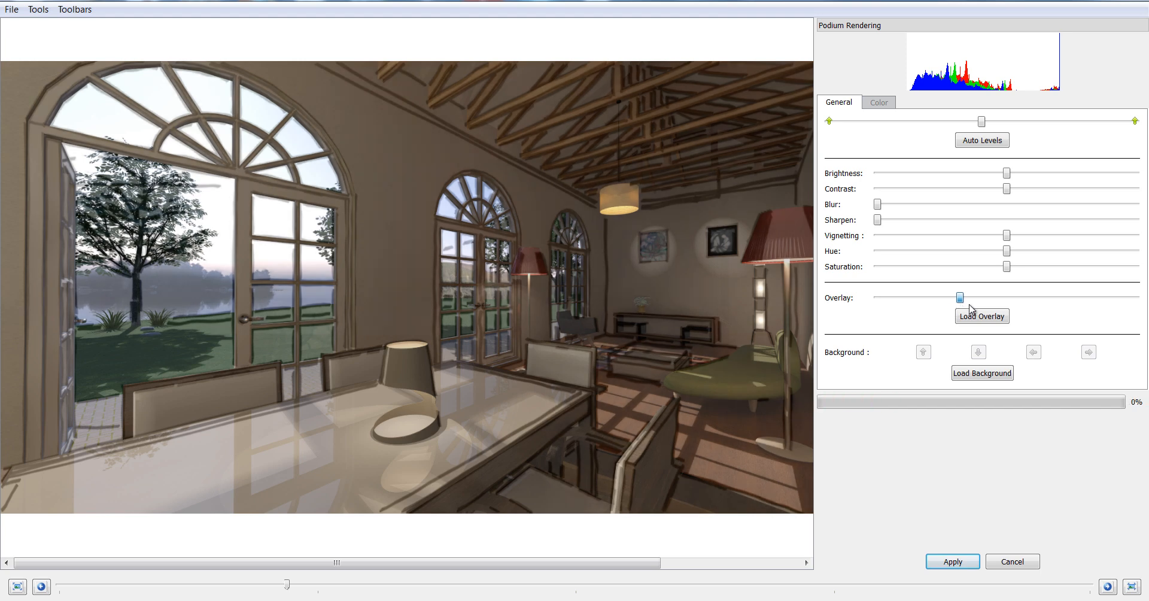
drag(959, 296, 950, 296)
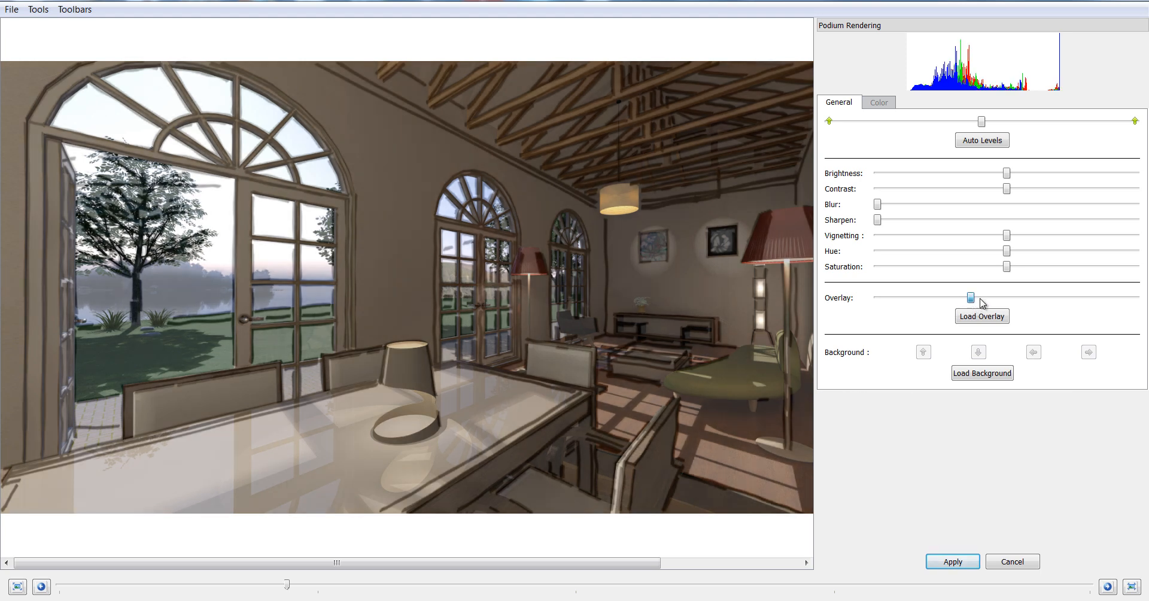
drag(969, 297, 1045, 297)
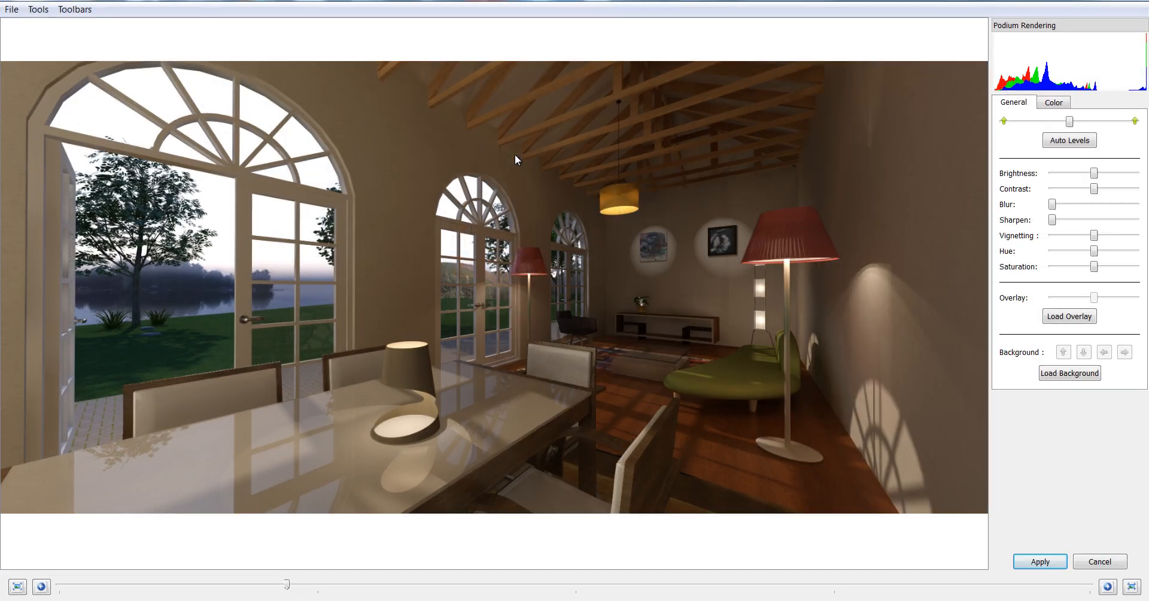
mouse_move(407, 253)
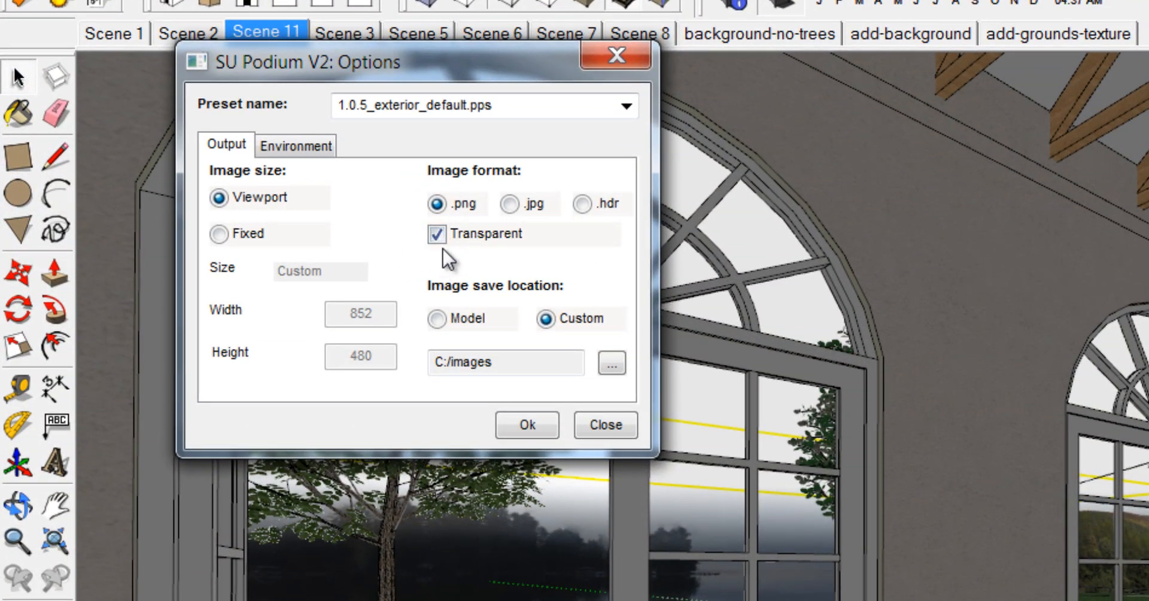
Keep Transparent ticked for PNG output in SU Podium V2 Options.
click(604, 425)
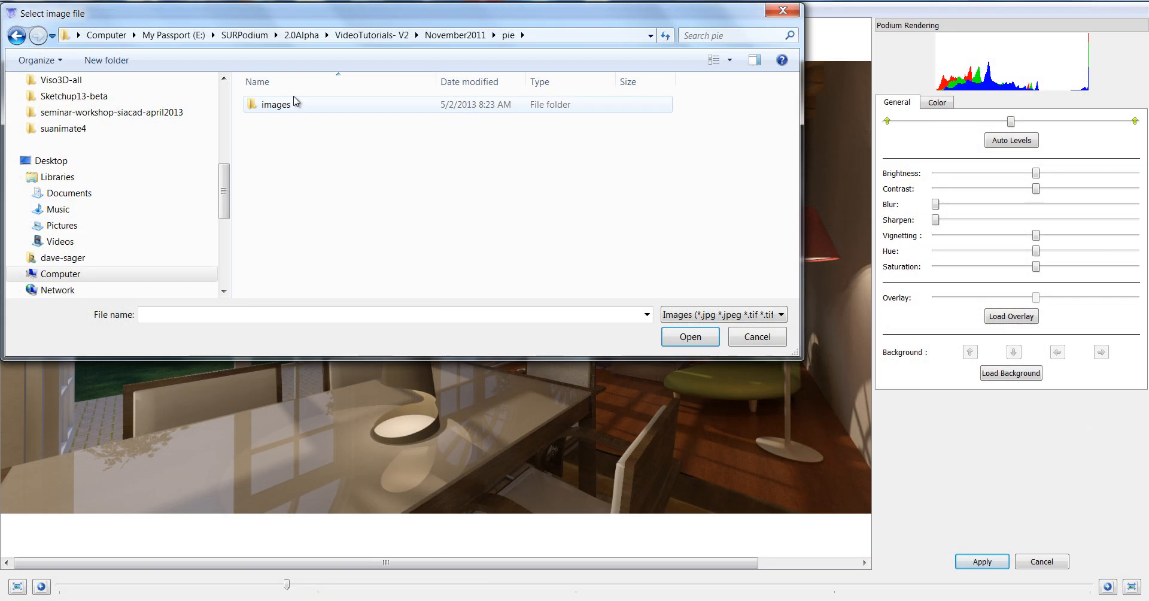
Load Storm_clouds_over_swifts_creek.jpg from the images folder as background and shift it behind the windows.
double_click(277, 104)
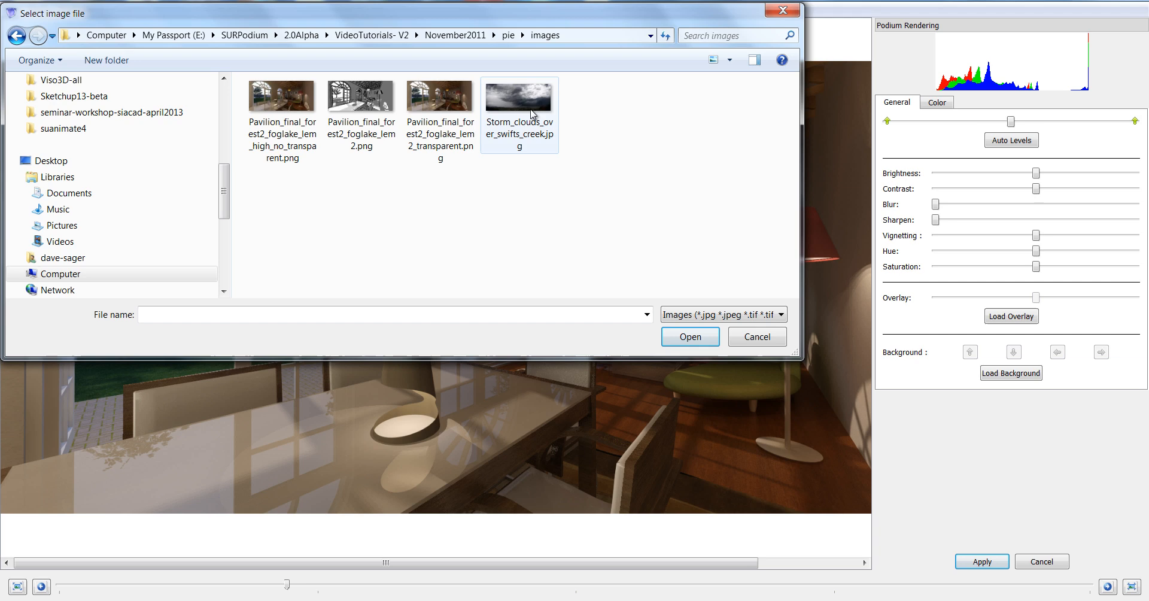
click(688, 336)
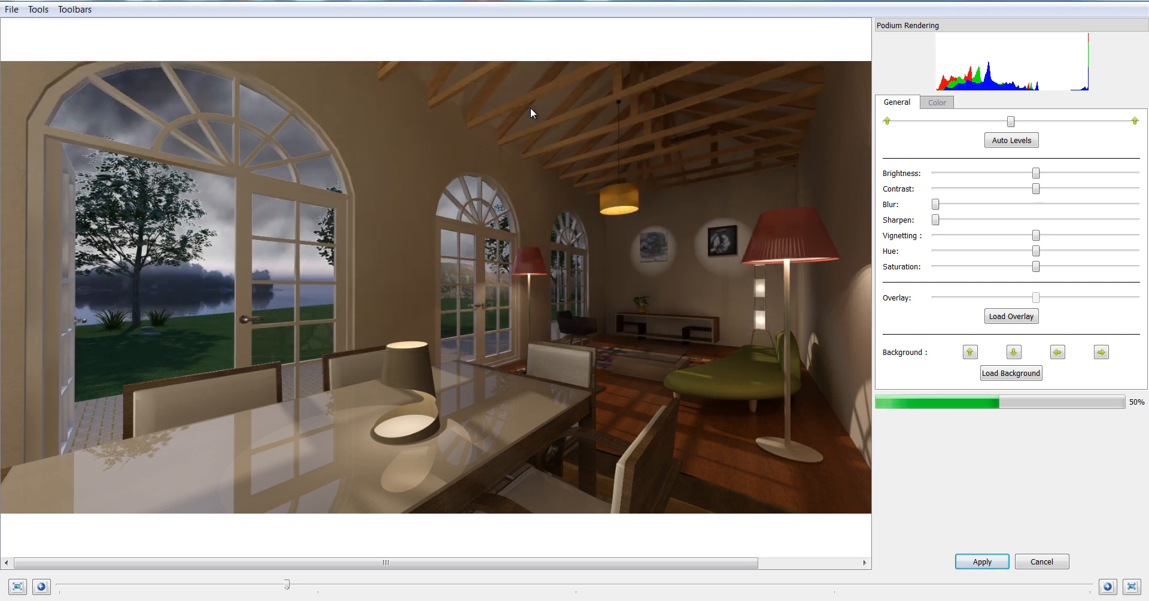
click(968, 352)
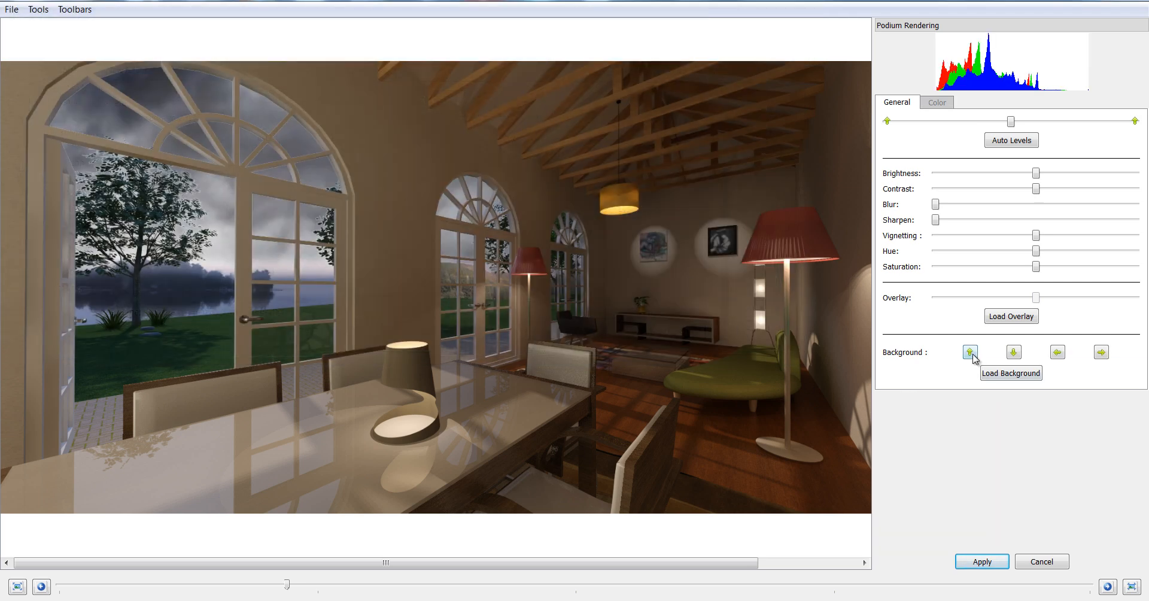
click(969, 352)
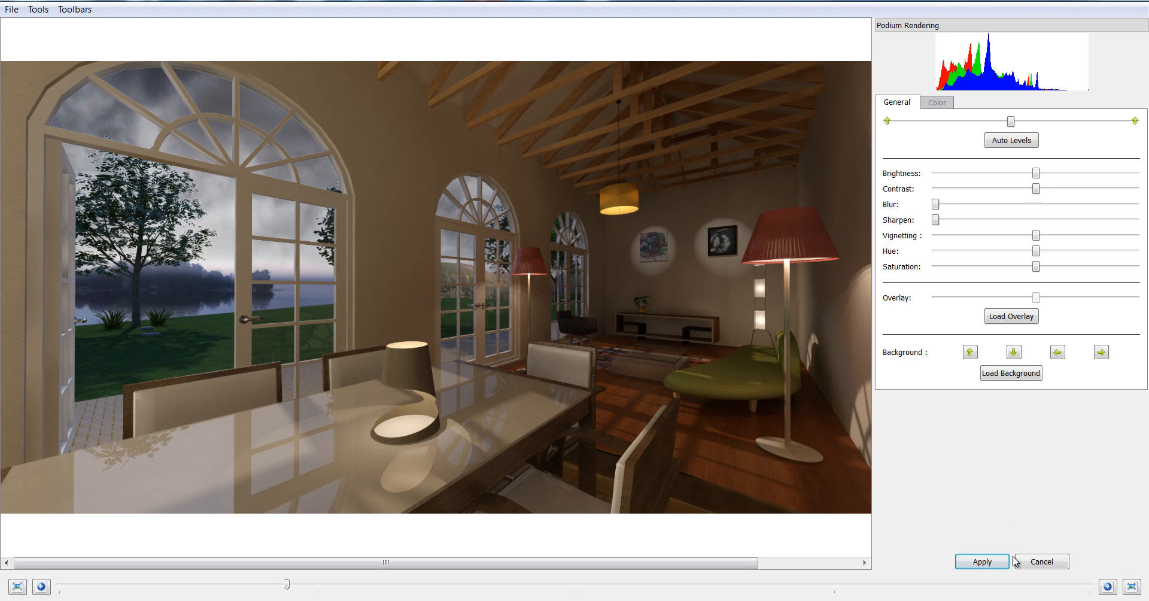
mouse_move(947, 550)
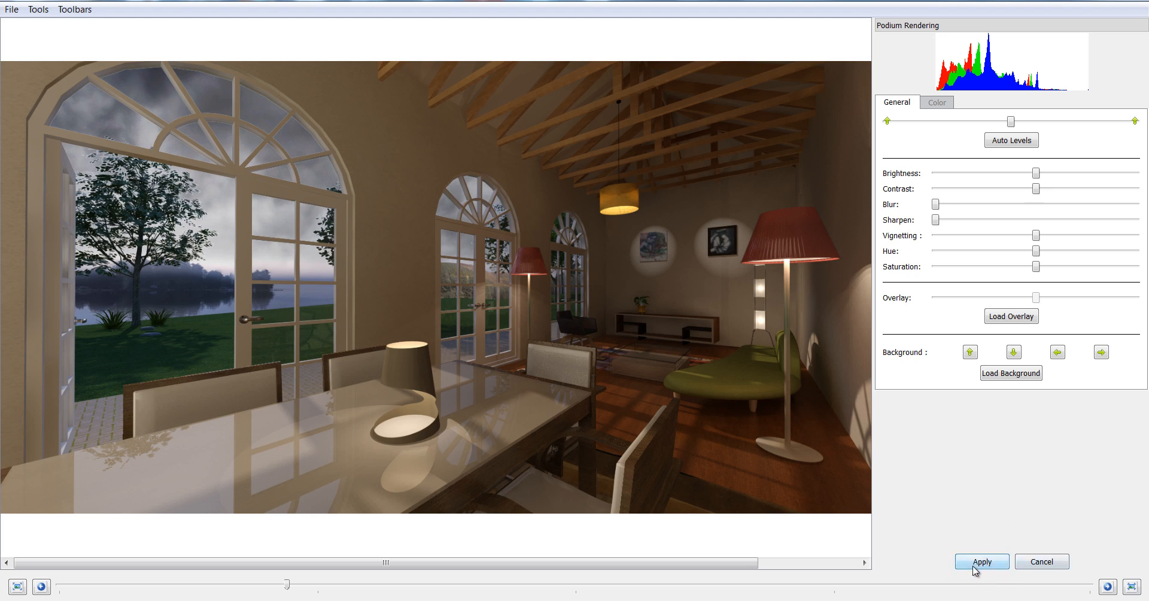
mouse_move(1105, 576)
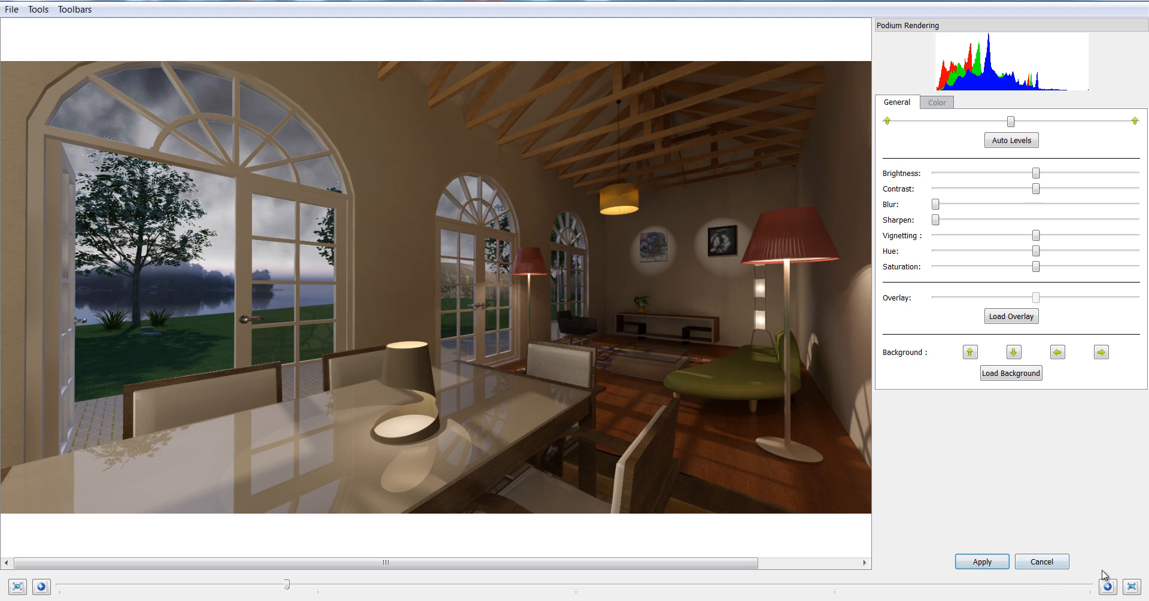
mouse_move(1087, 567)
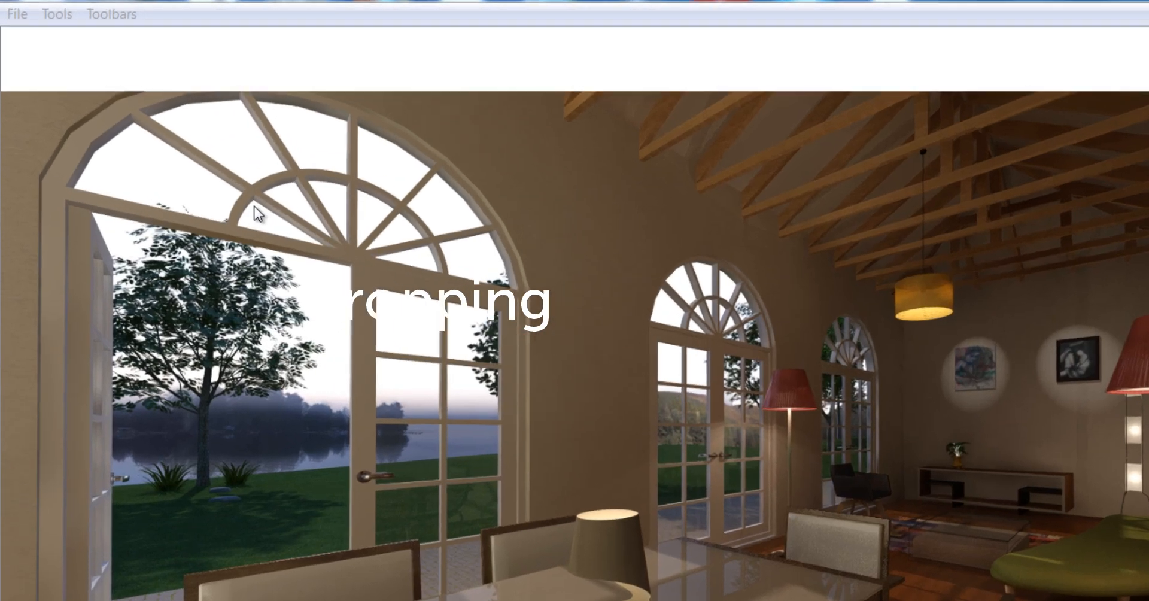
Use Tools > Crop Image to frame the room, setting the lower-left corner, and apply the crop.
click(56, 13)
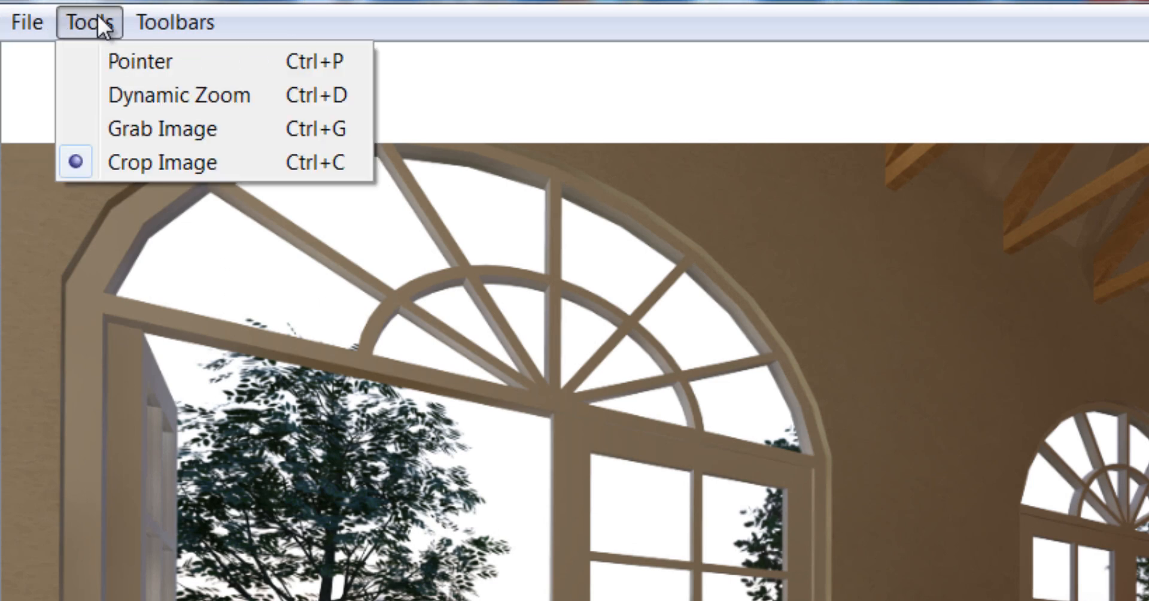
click(161, 162)
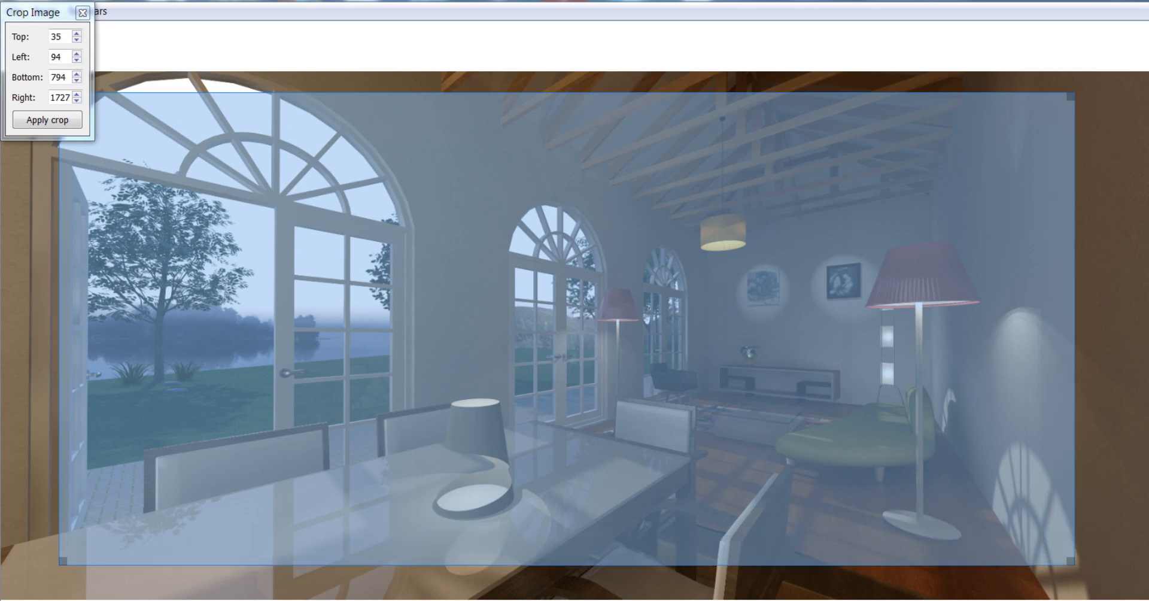
mouse_move(61, 566)
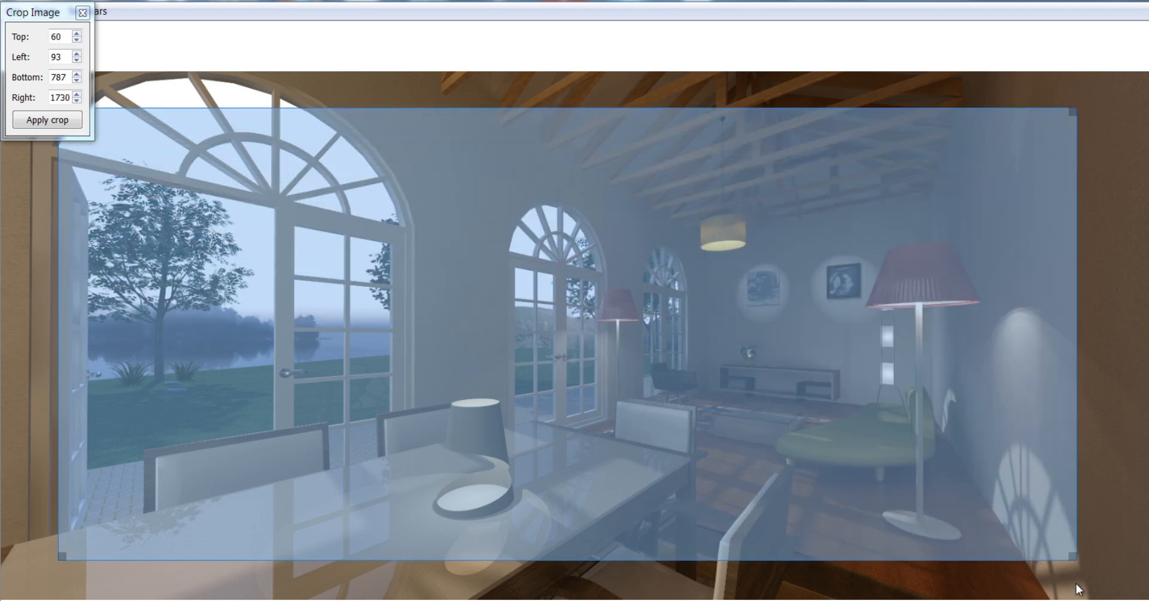
mouse_move(65, 13)
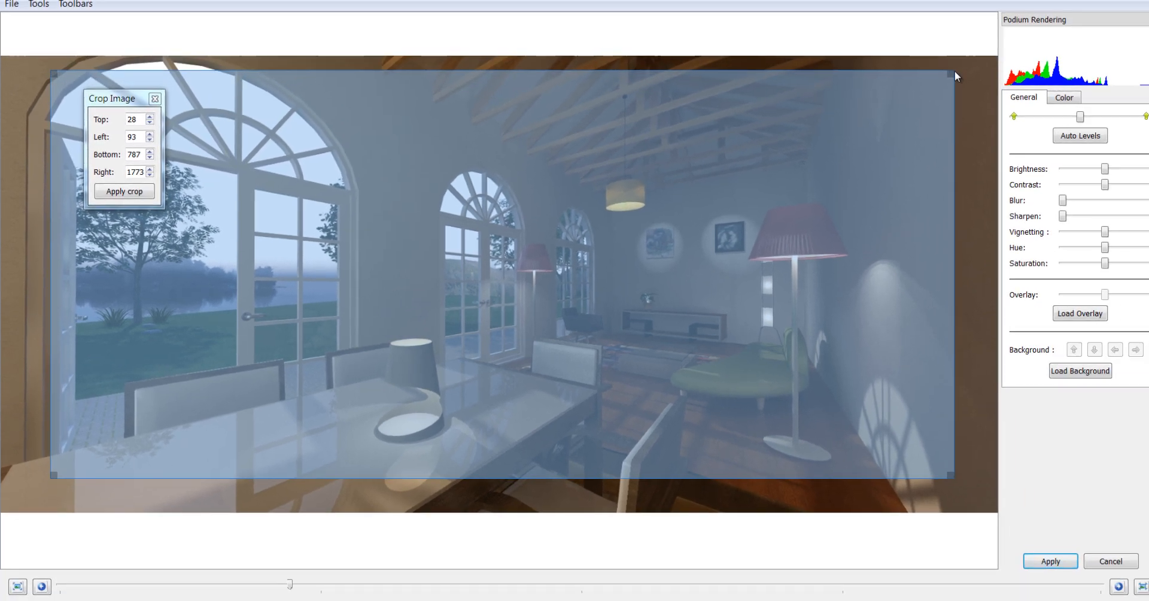
mouse_move(58, 482)
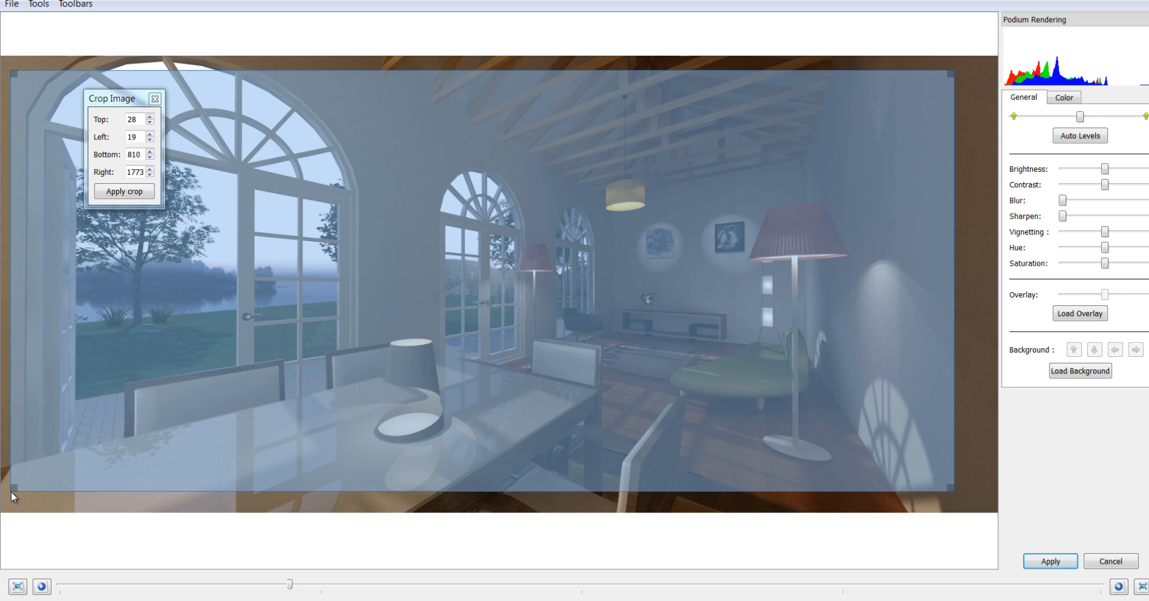
click(123, 192)
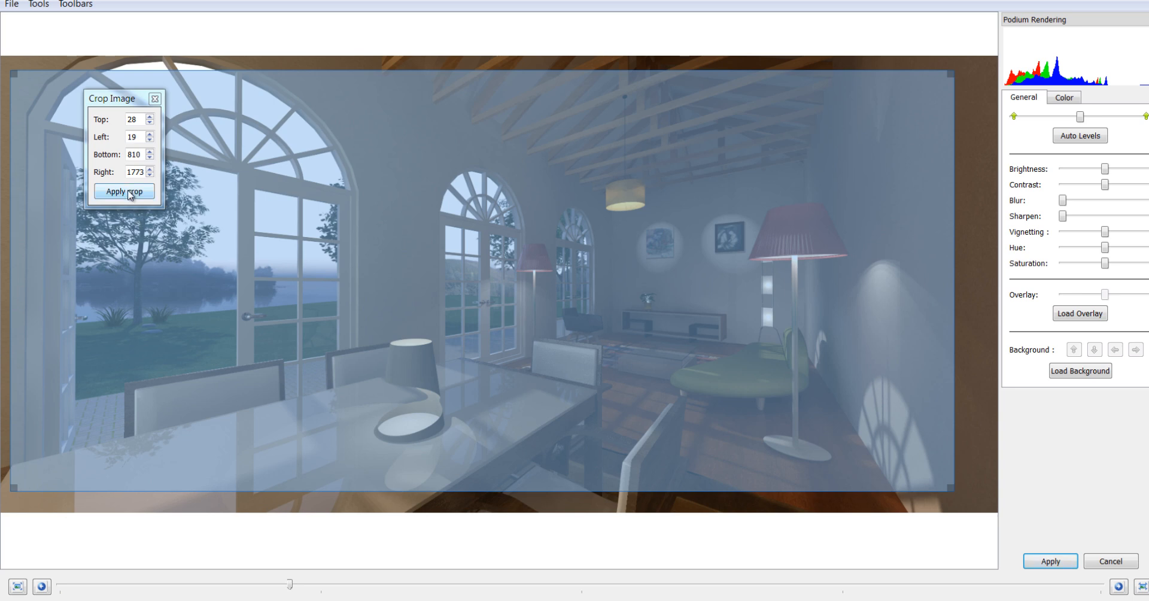
click(124, 191)
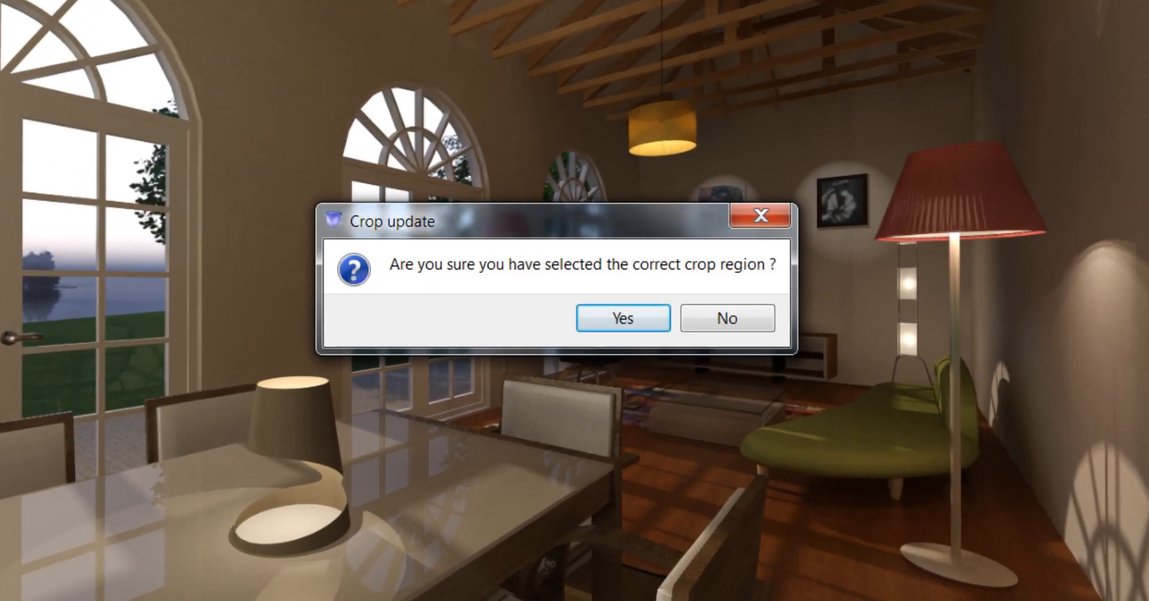
Confirm the crop update and bring up the File menu to save the image.
click(621, 317)
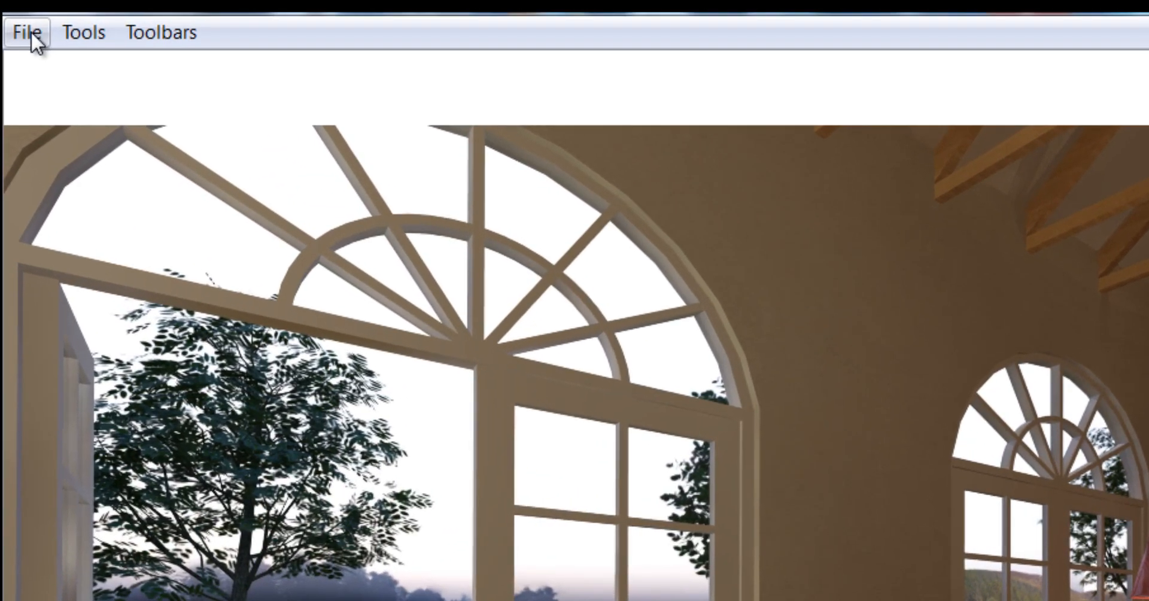
click(28, 32)
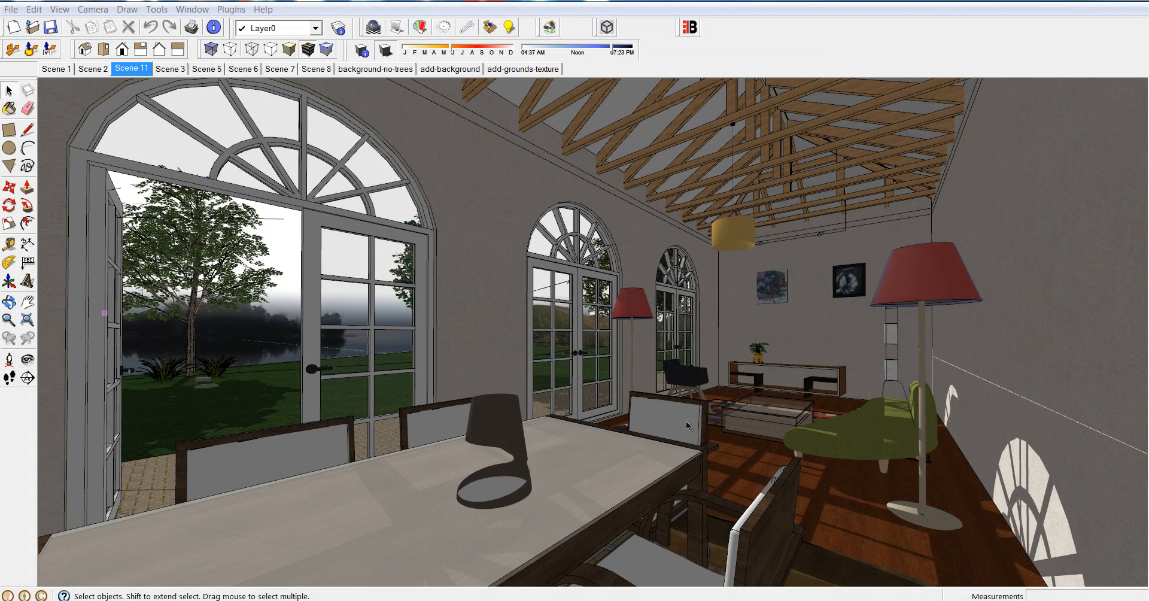
Launch the Podium Image Editor from Plugins > SU Podium V2 > Tools.
click(231, 8)
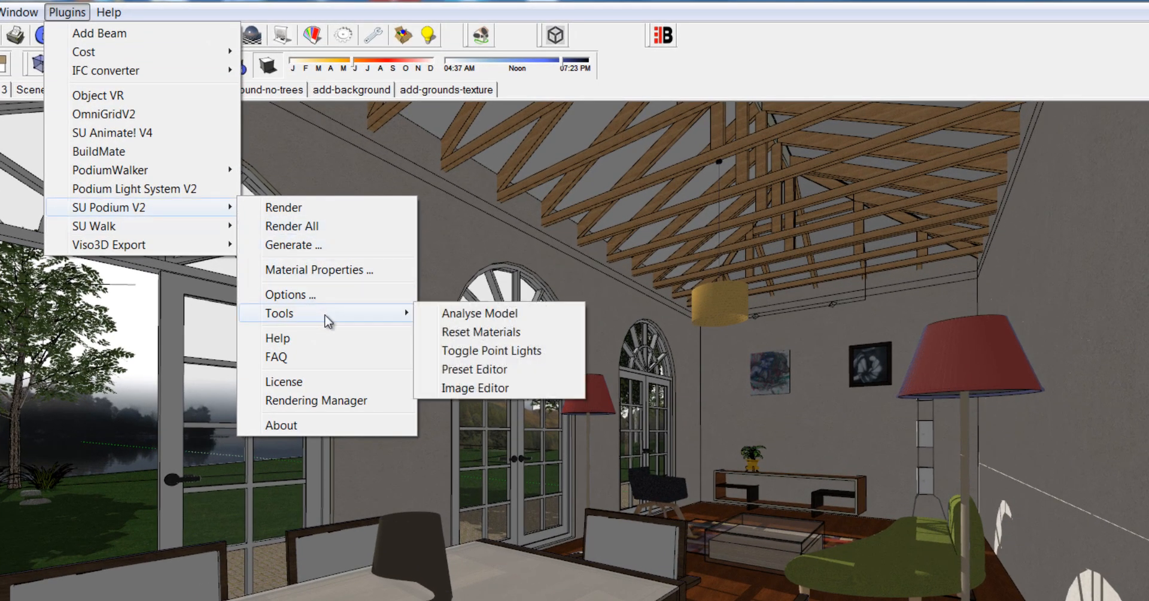
click(475, 388)
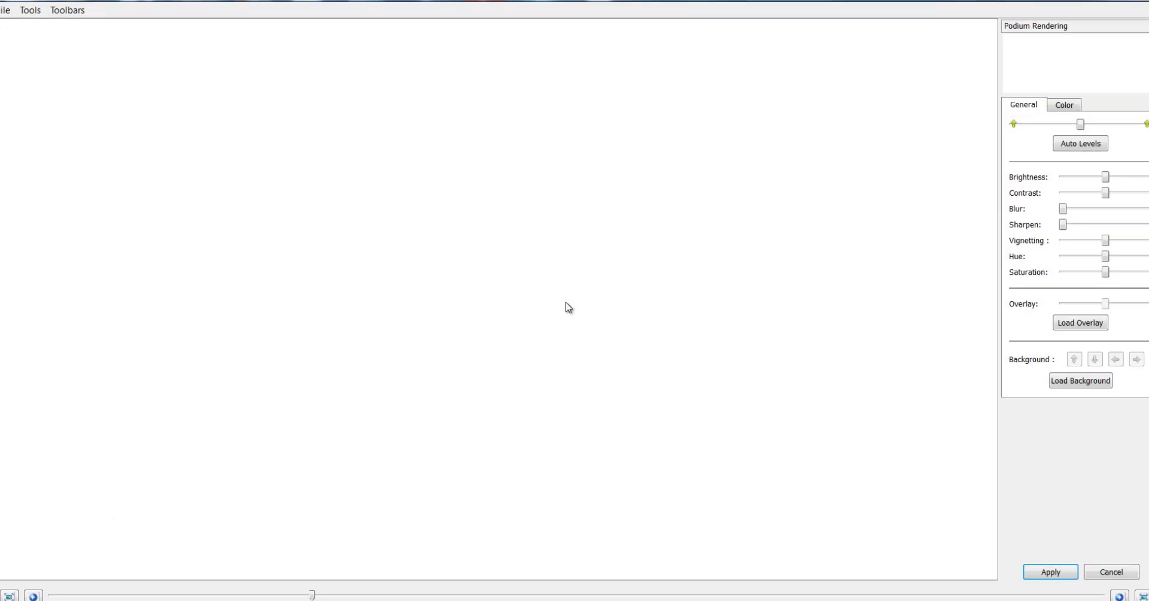